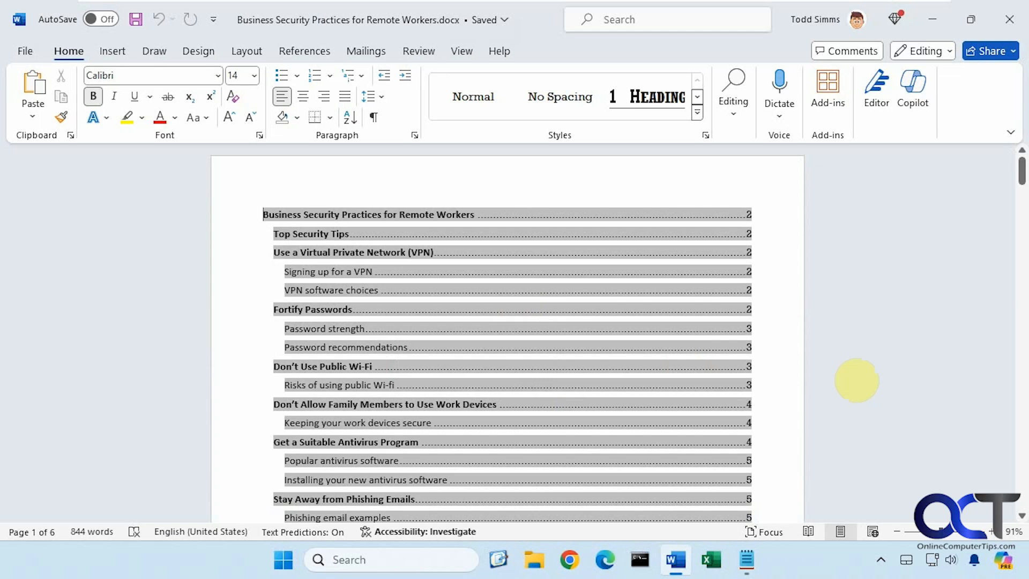
mouse_move(772, 351)
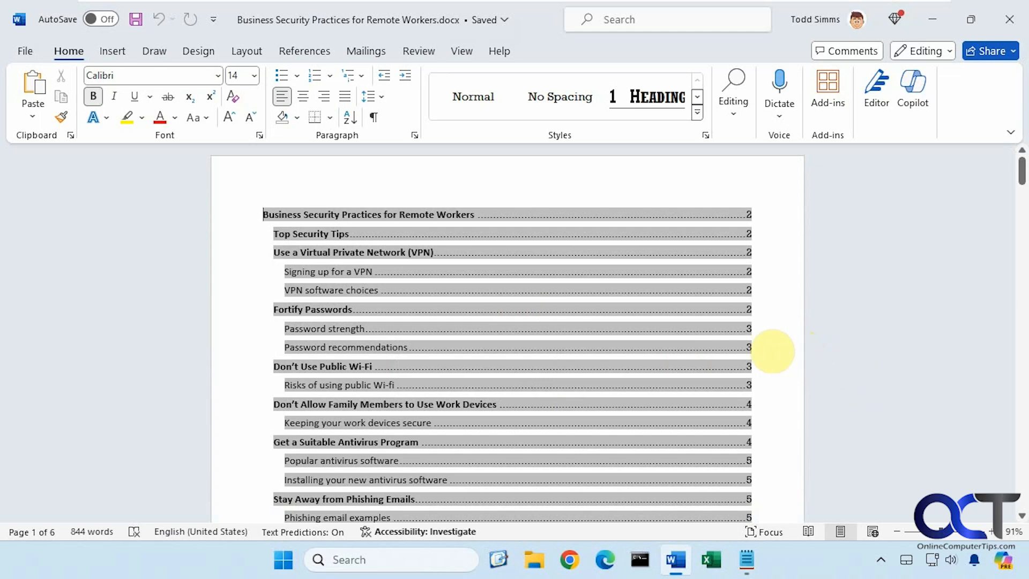
mouse_move(582, 316)
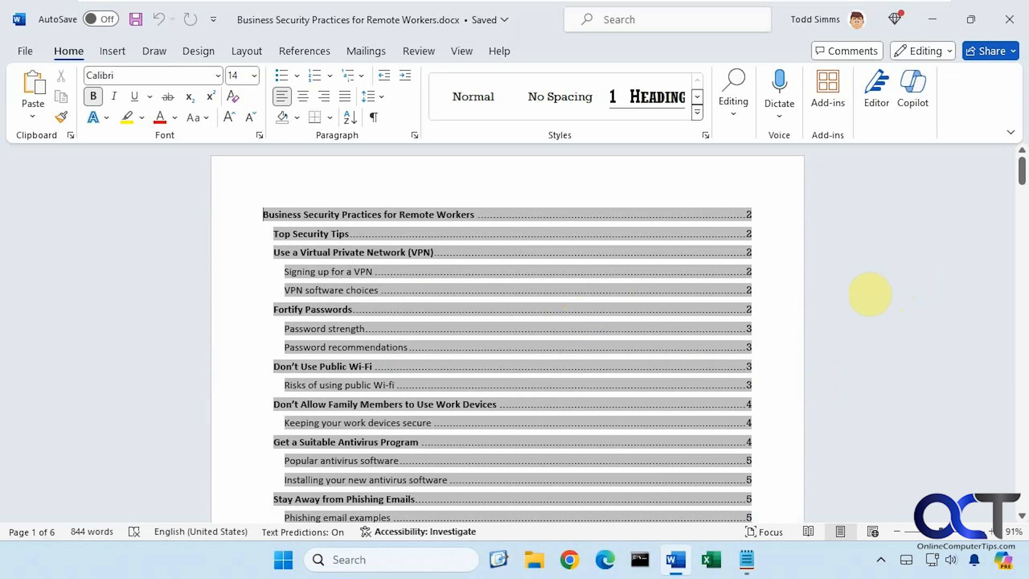
mouse_move(830, 317)
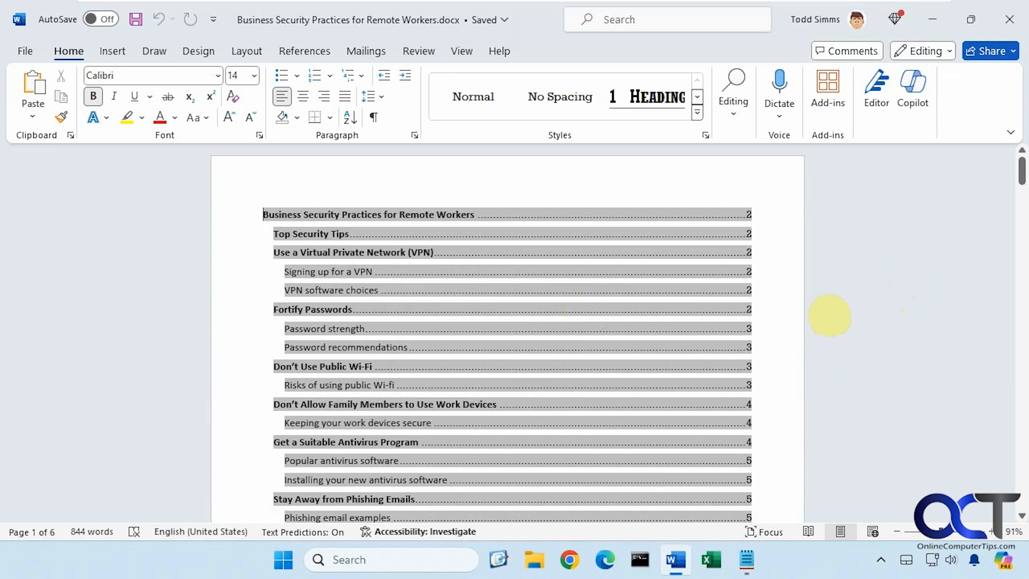
mouse_move(820, 318)
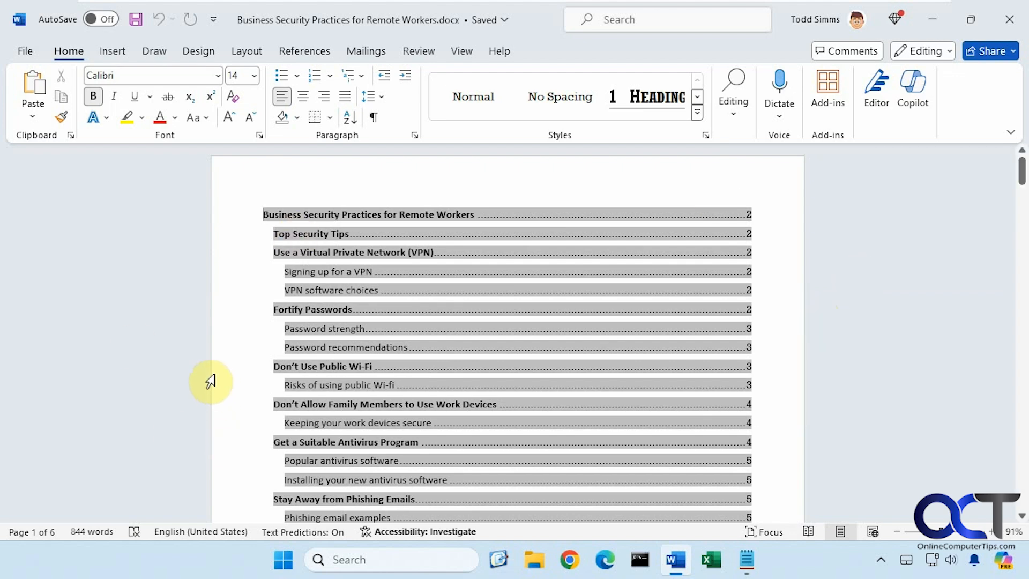
mouse_move(202, 305)
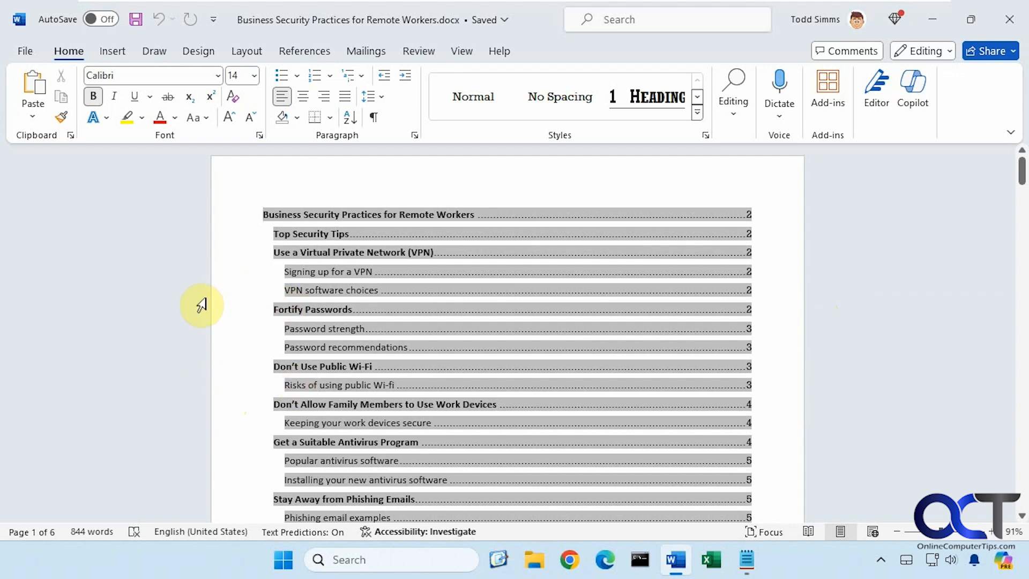
mouse_move(177, 330)
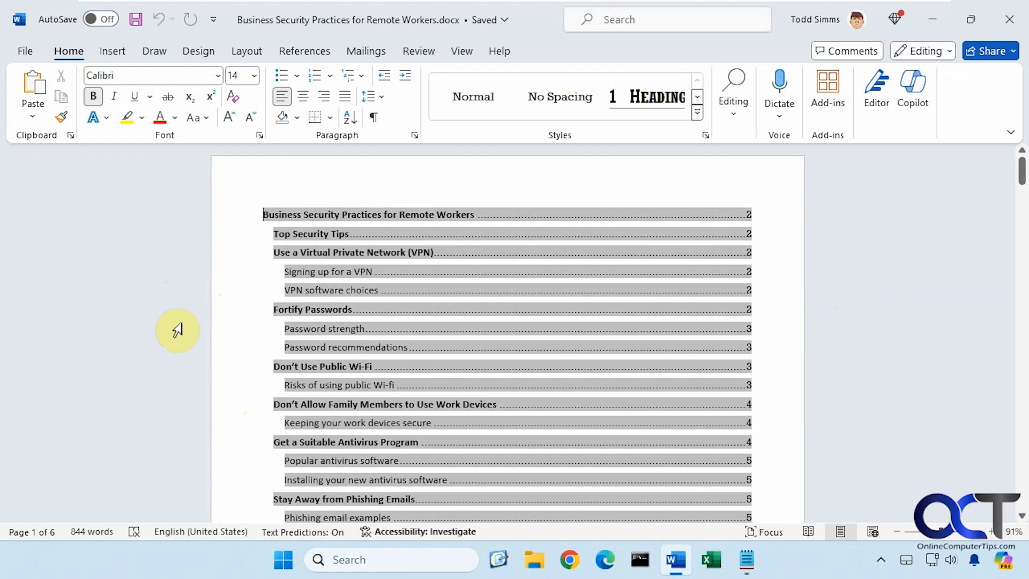
mouse_move(164, 308)
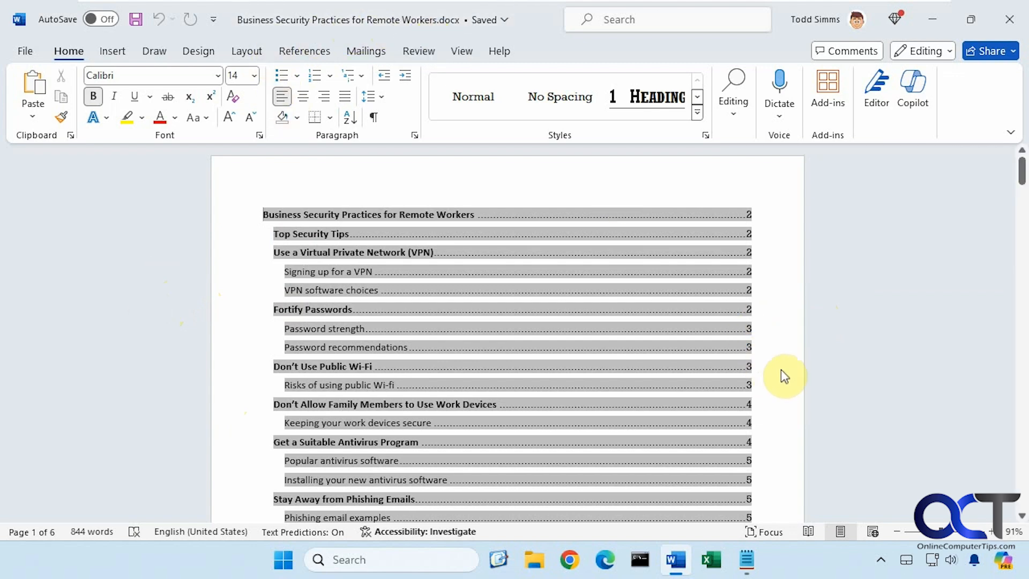
Ask Copilot to summarize the remote-work security tips document and read the bulleted summary.
scroll(down, 3)
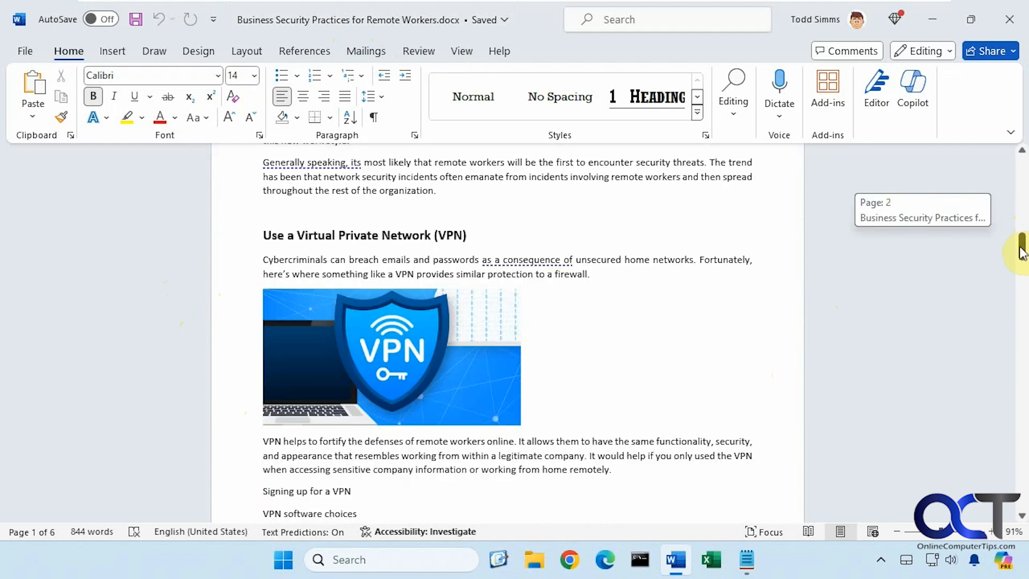
scroll(down, 3)
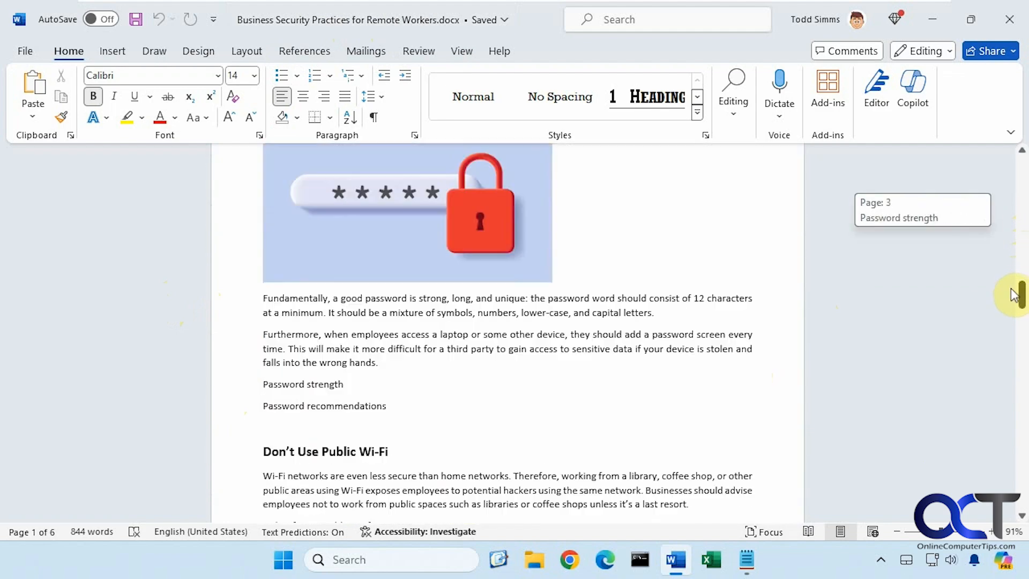
scroll(down, 3)
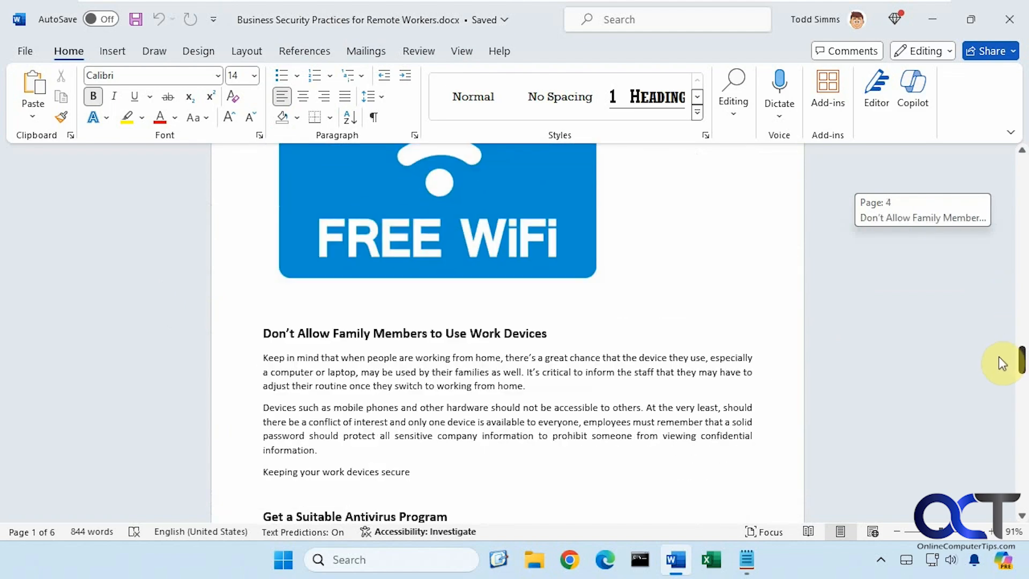
scroll(down, 3)
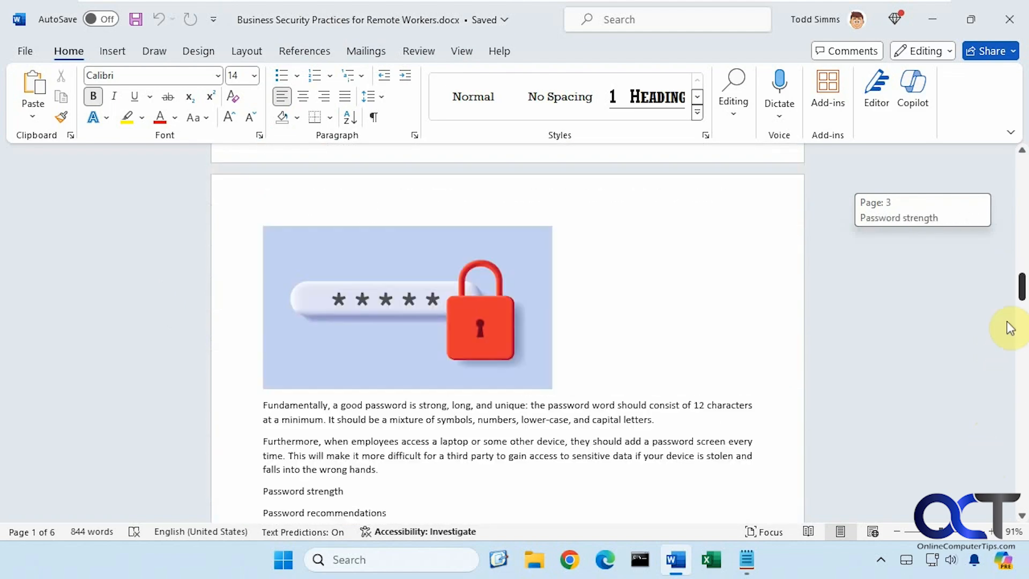
scroll(up, 3)
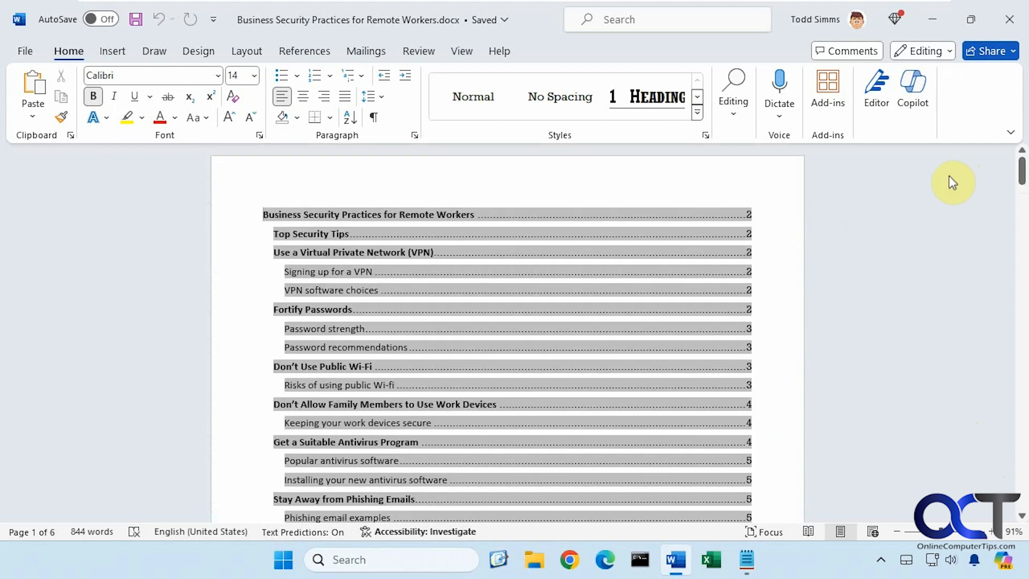
mouse_move(67, 51)
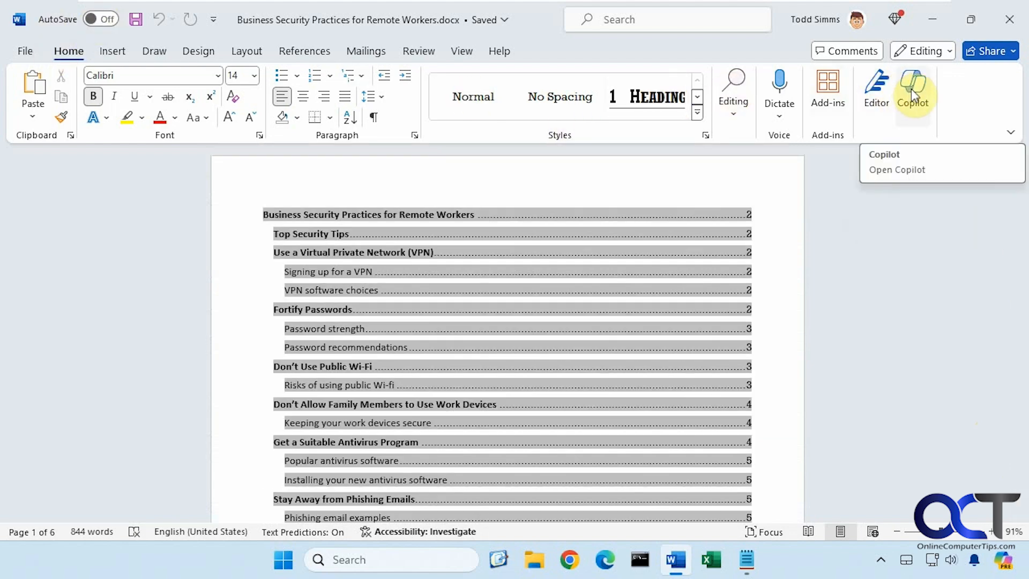
click(911, 92)
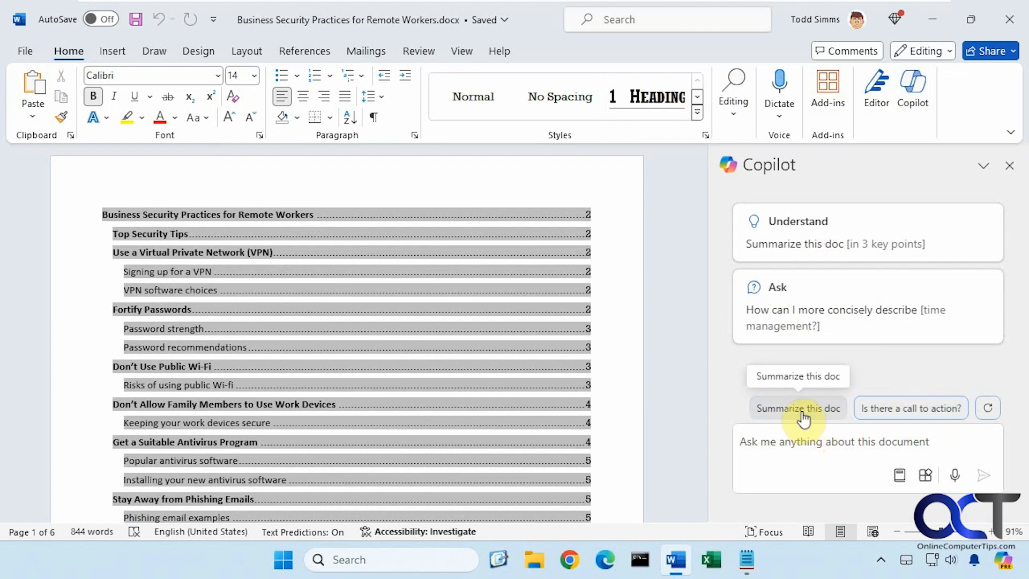
click(796, 407)
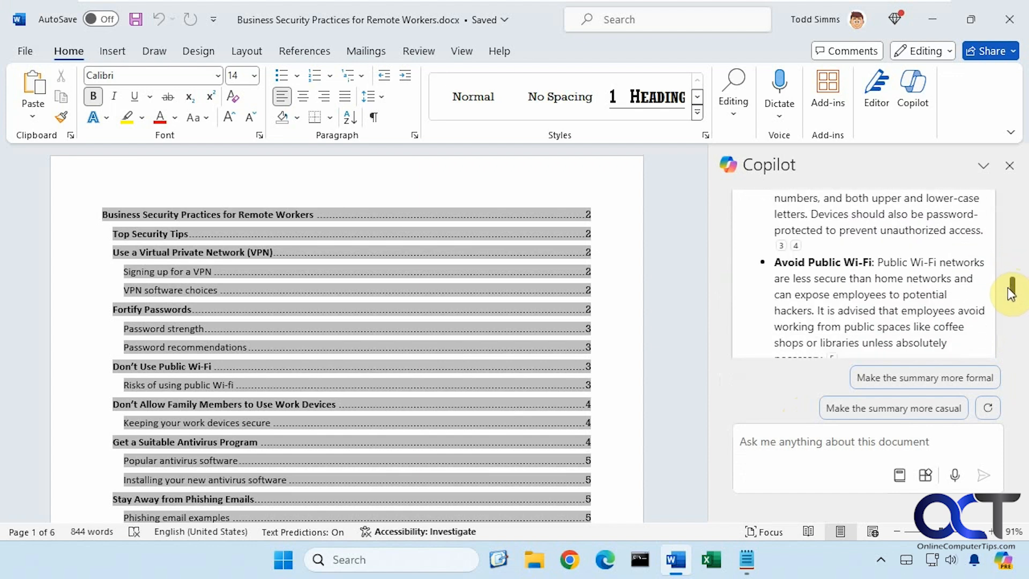
scroll(down, 3)
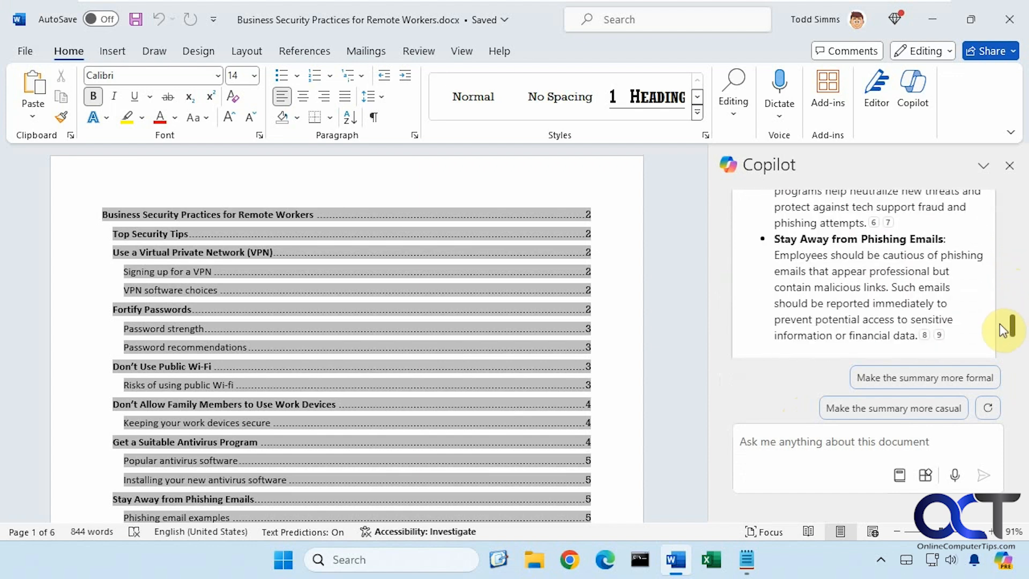
scroll(down, 3)
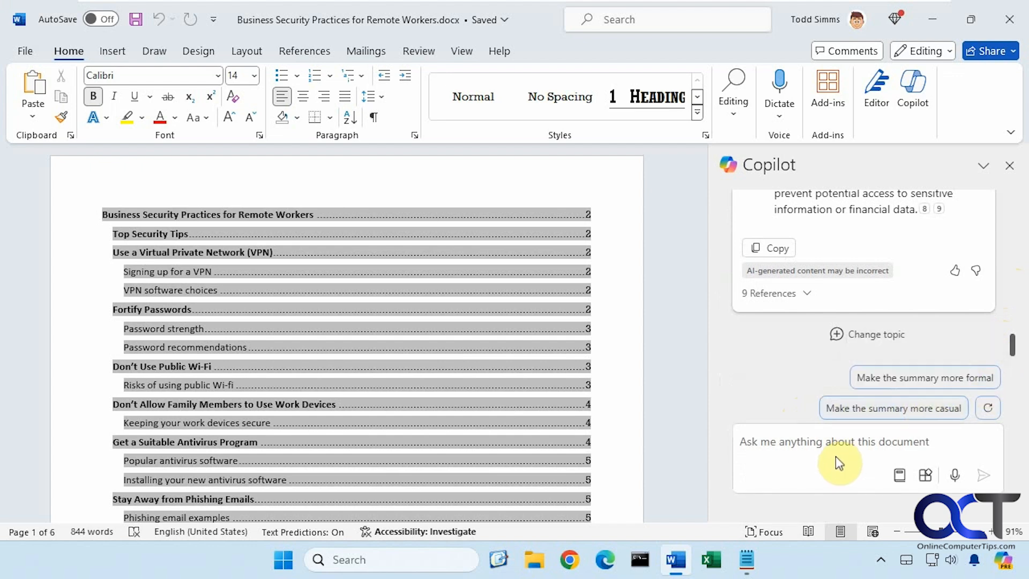
mouse_move(815, 444)
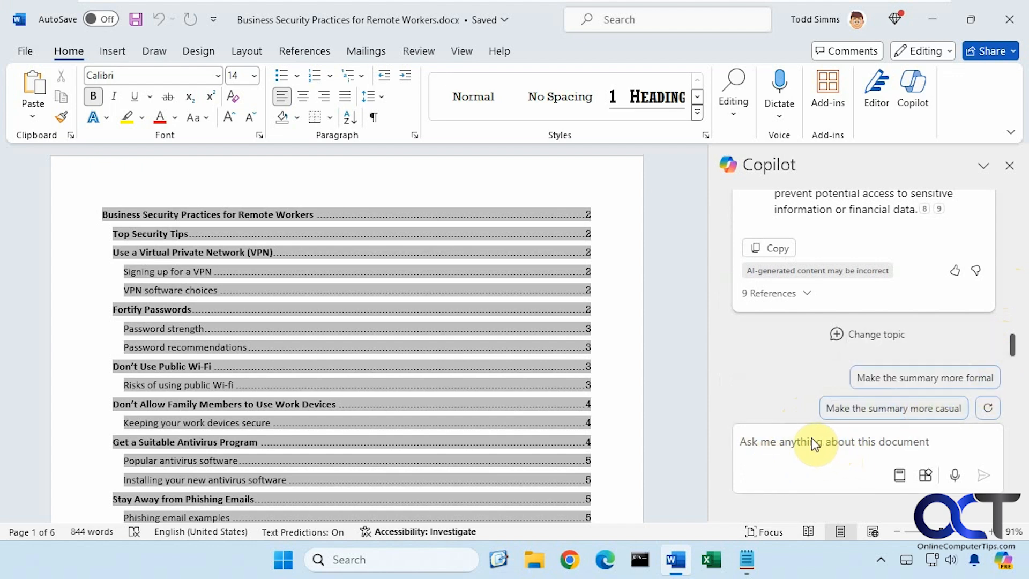
Ask Copilot 'What is the main topic of this document?'.
text(What is the main topic of this document?)
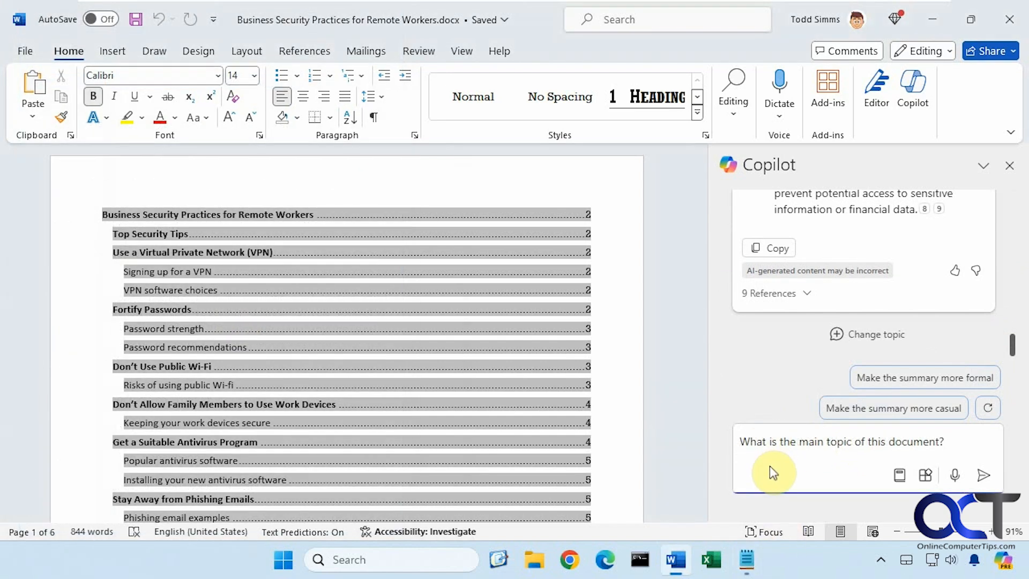
mouse_move(770, 478)
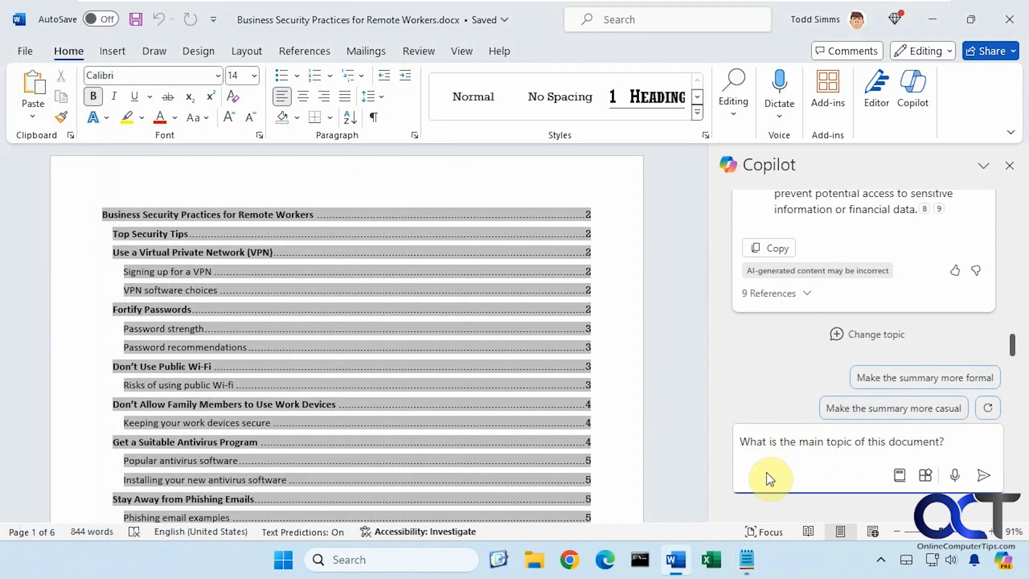
mouse_move(982, 482)
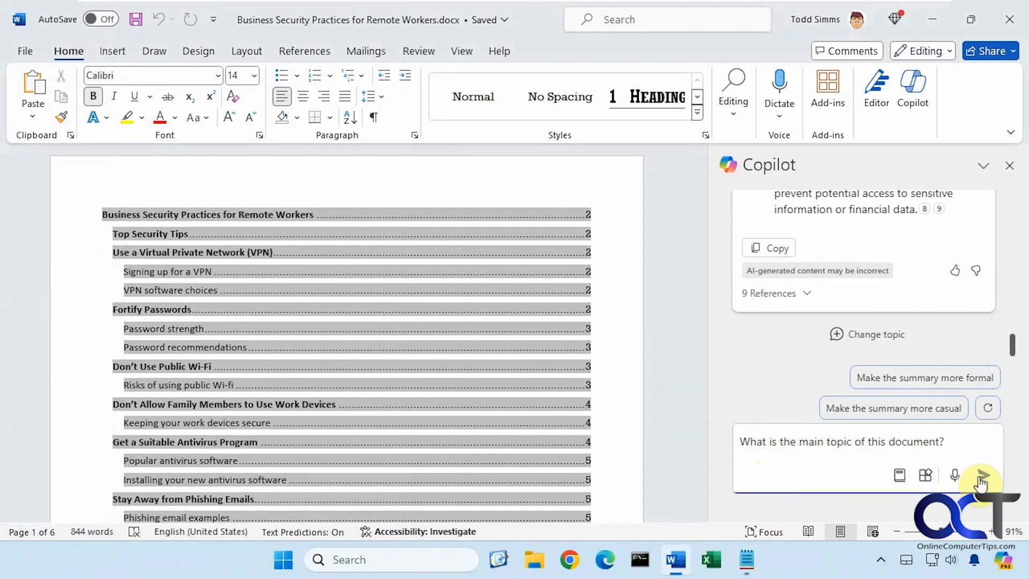
click(983, 474)
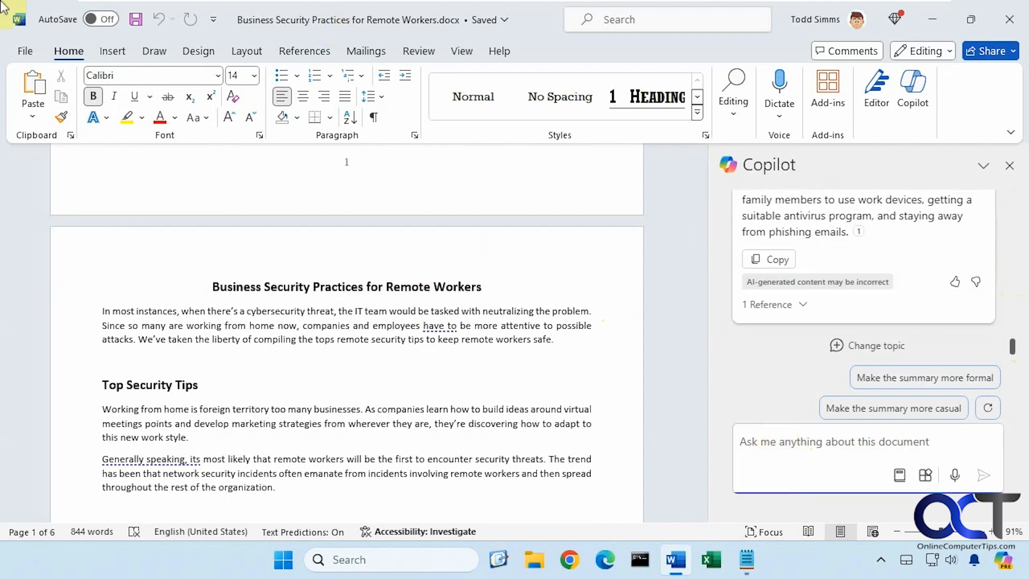
Ask Copilot 'How many paragraphs are in this document?' and get 49.
text(How many paragraphs are in this document?)
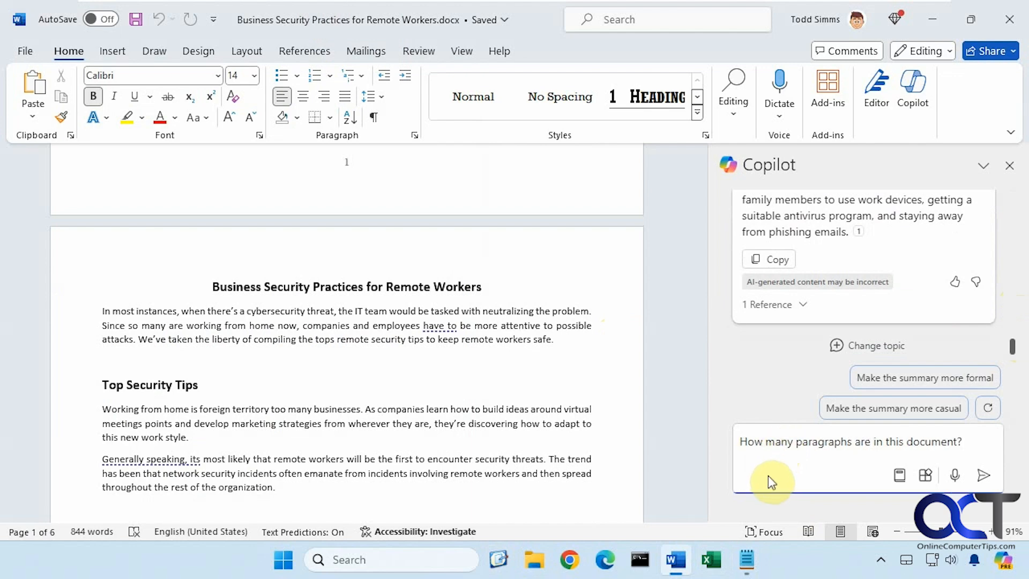
click(982, 475)
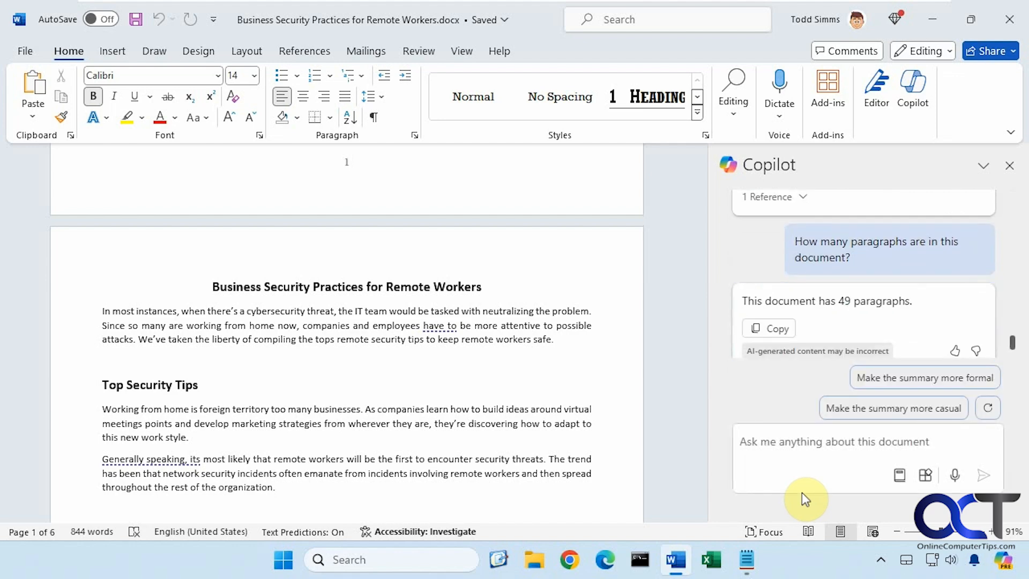
Ask Copilot how many times the word password is used, getting 4.
text(How many times is the word password used in this document?)
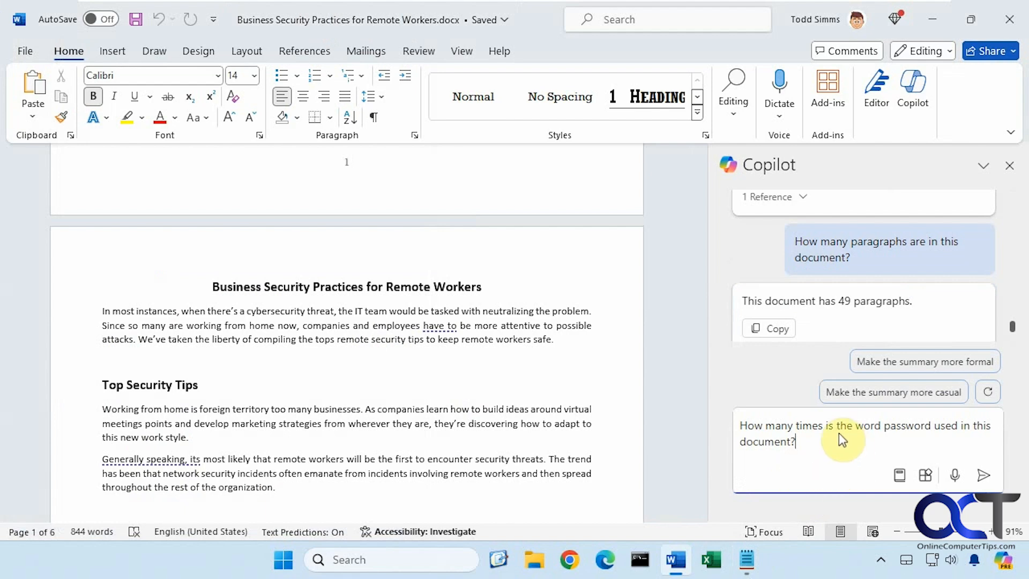
click(984, 475)
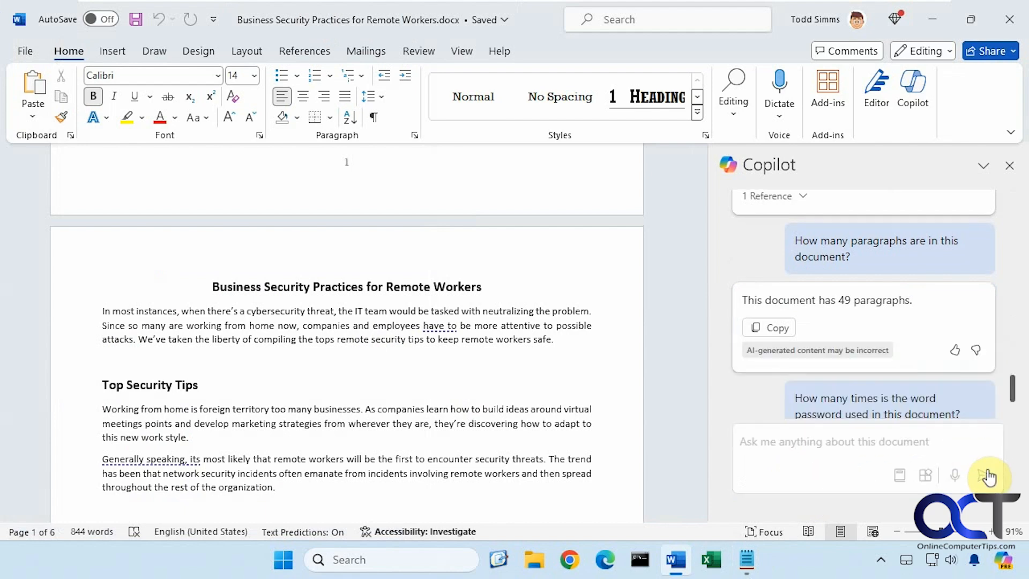
click(987, 476)
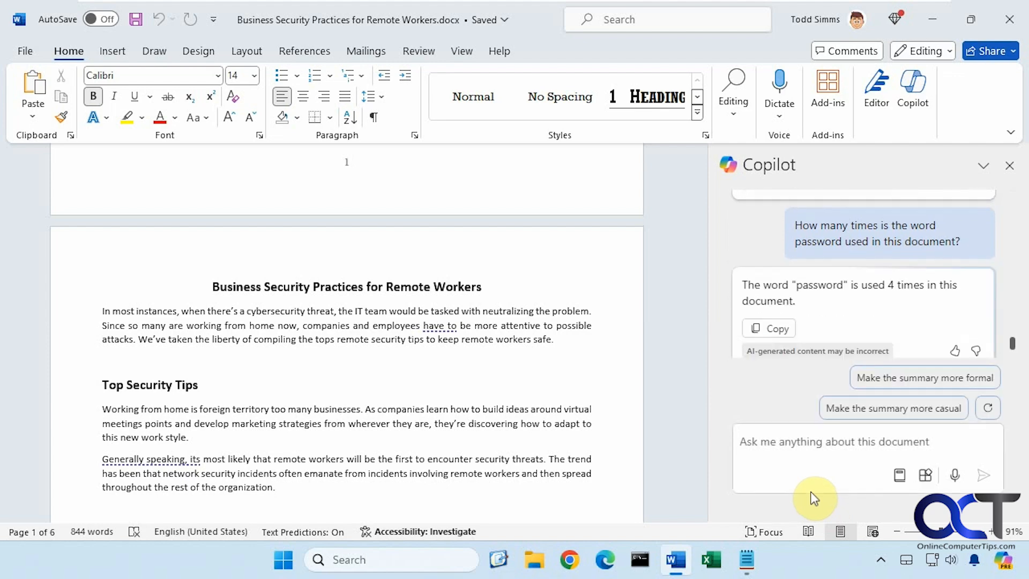
mouse_move(866, 309)
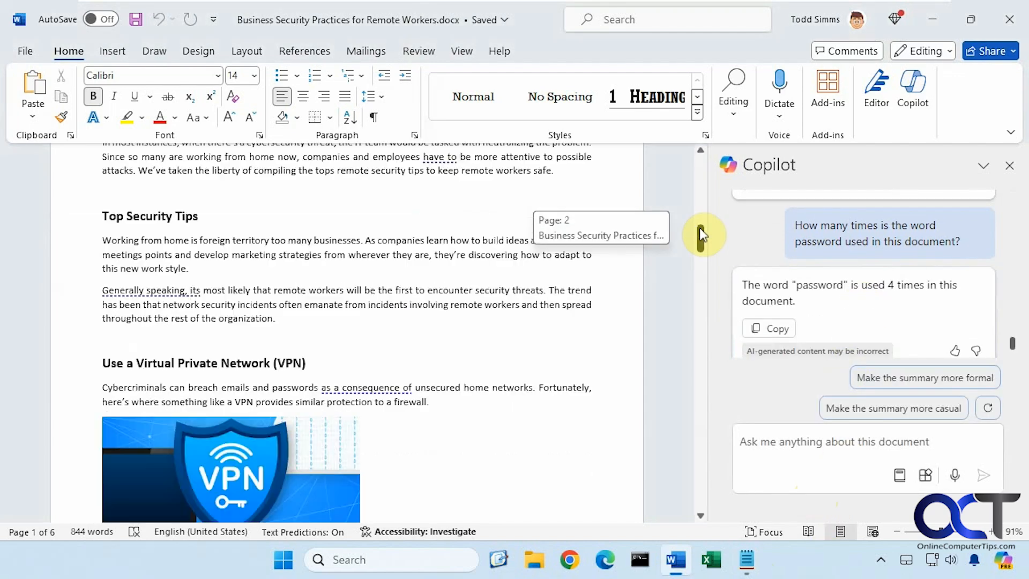
Ask Copilot 'What does this document say about using a VPN?'.
scroll(down, 3)
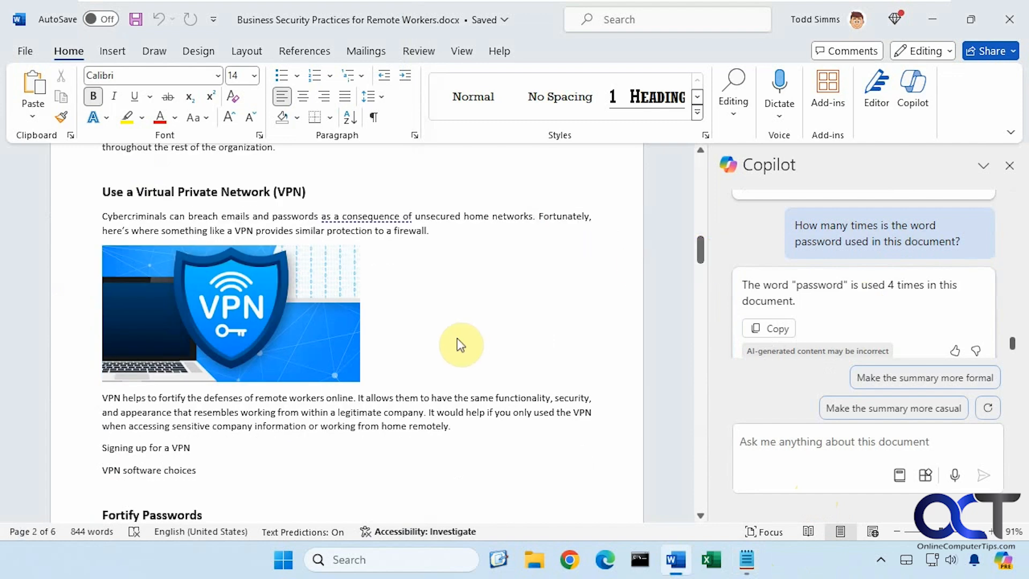
text(What does this document say about using a VPN?)
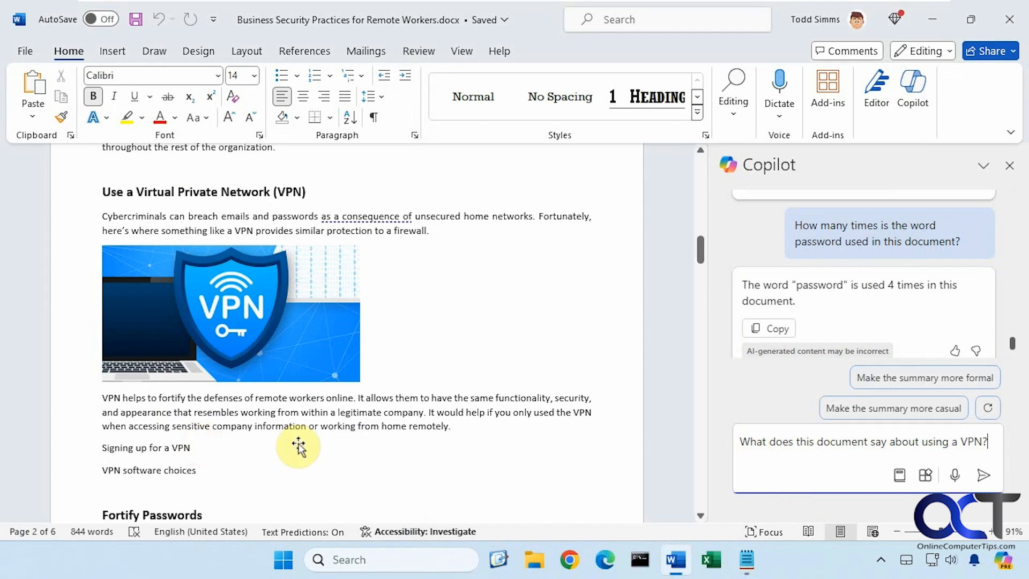
mouse_move(818, 464)
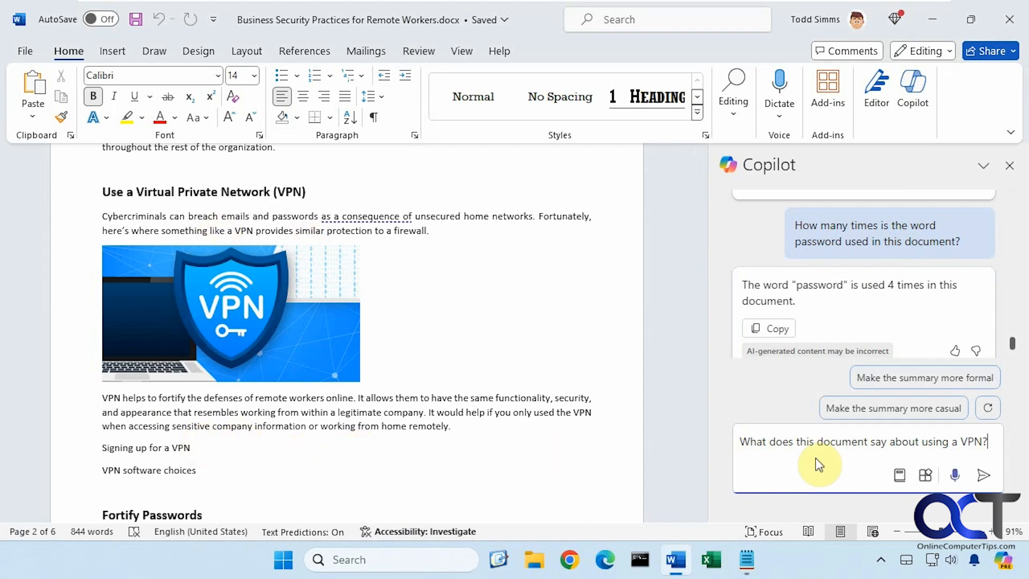
click(982, 475)
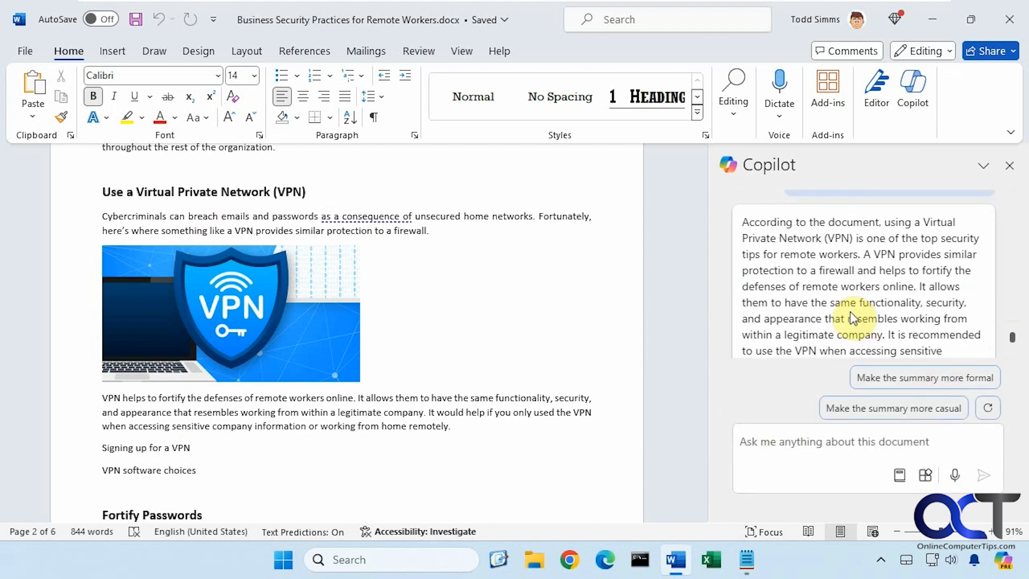
mouse_move(842, 301)
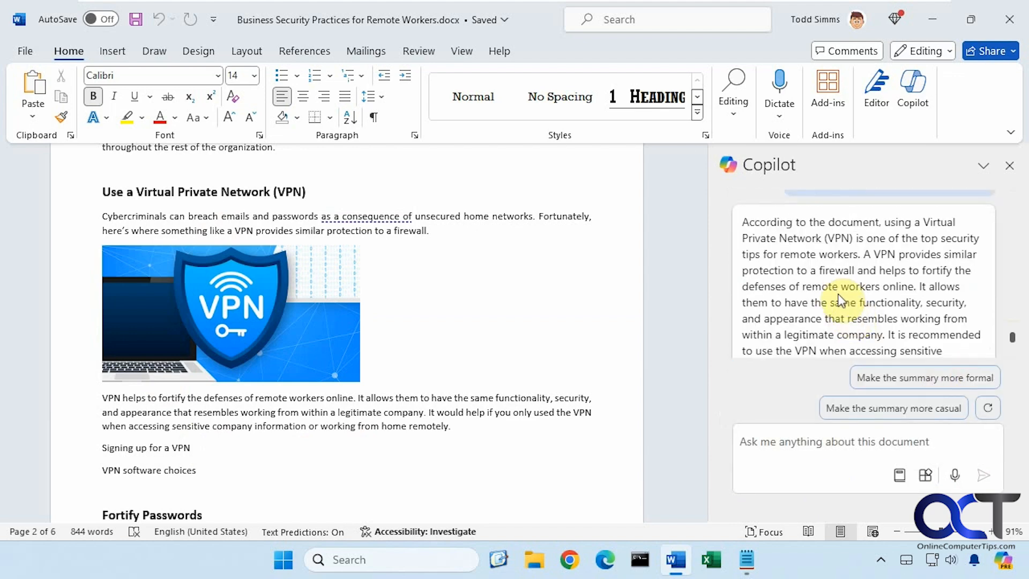
mouse_move(1016, 341)
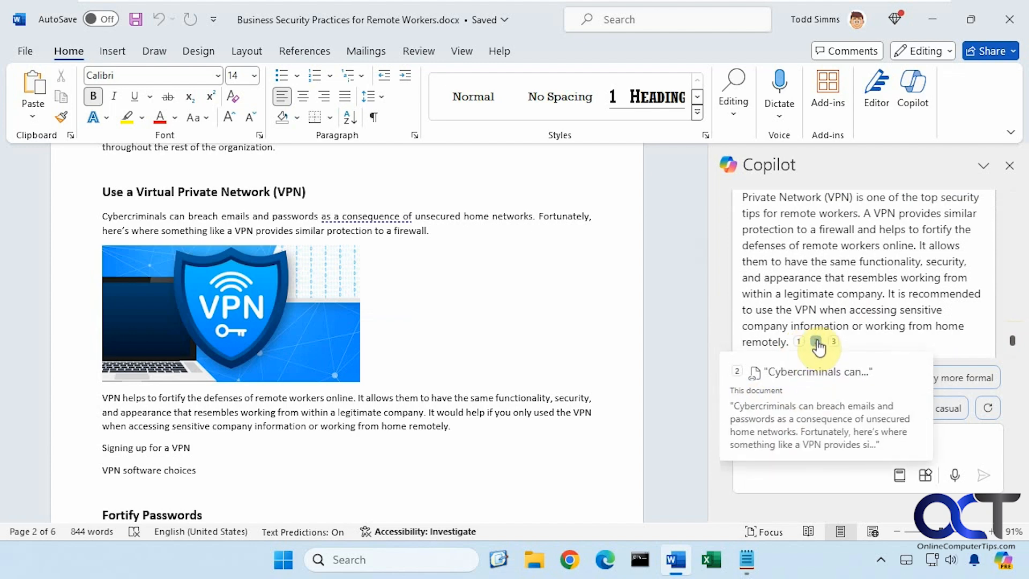
mouse_move(580, 292)
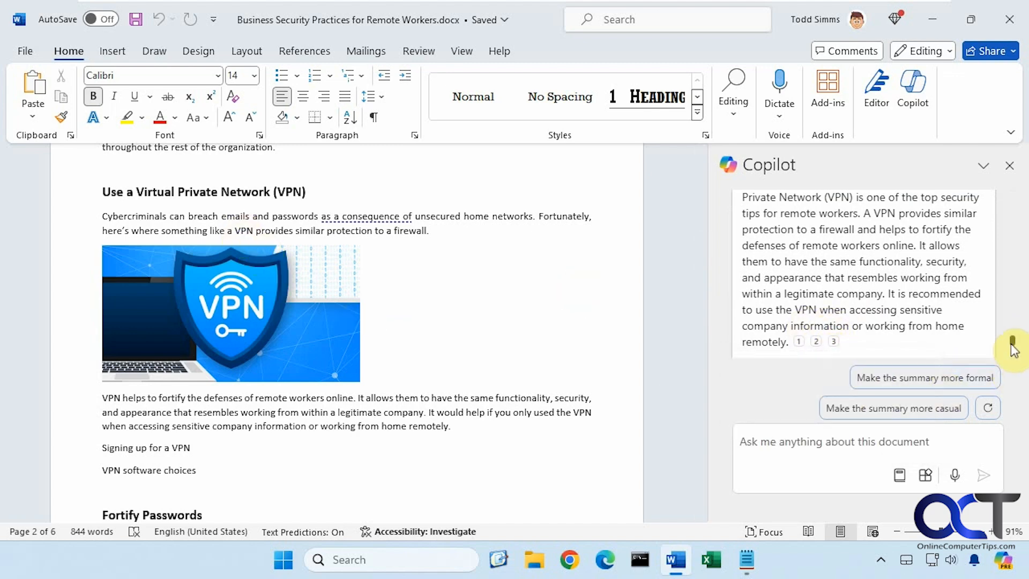
Ask Copilot 'How many images are in this document?' and get 19.
text(How many images are in this document?)
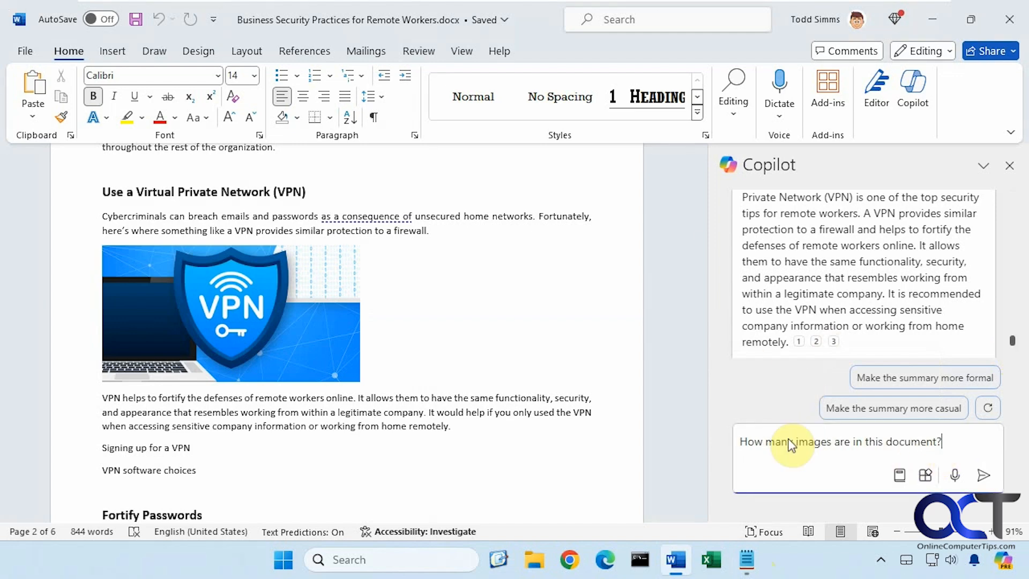
mouse_move(982, 476)
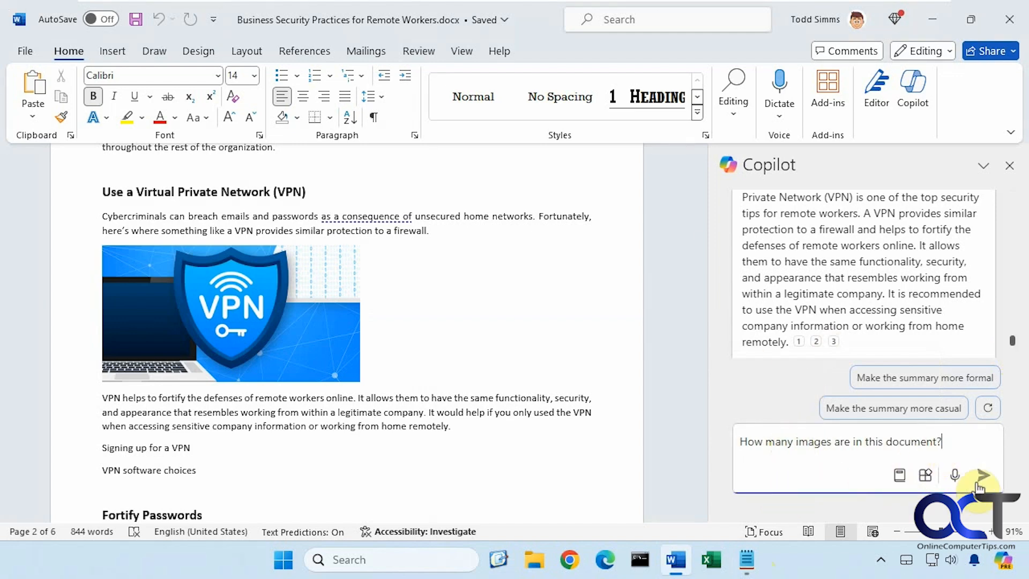
click(983, 475)
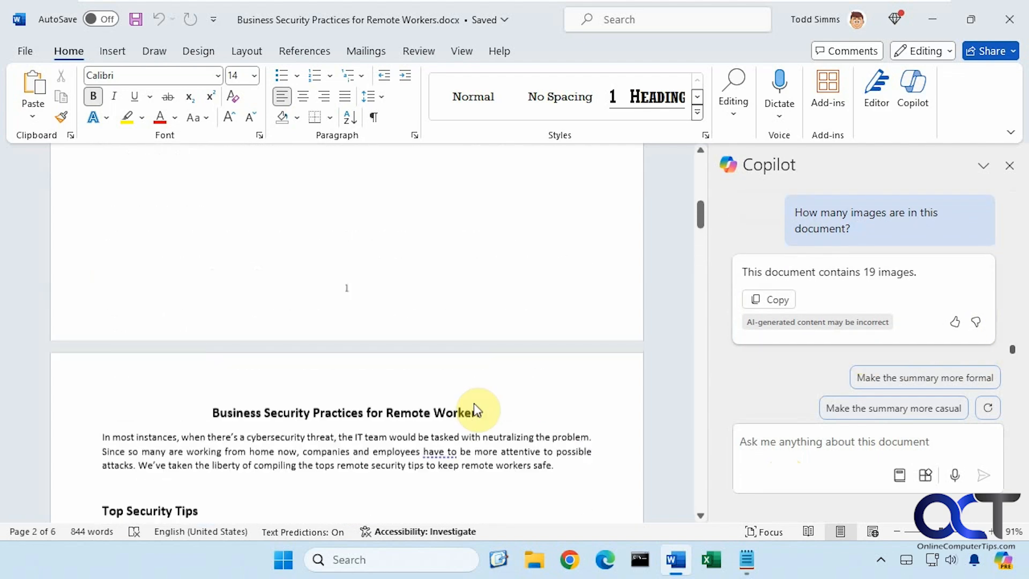
scroll(down, 3)
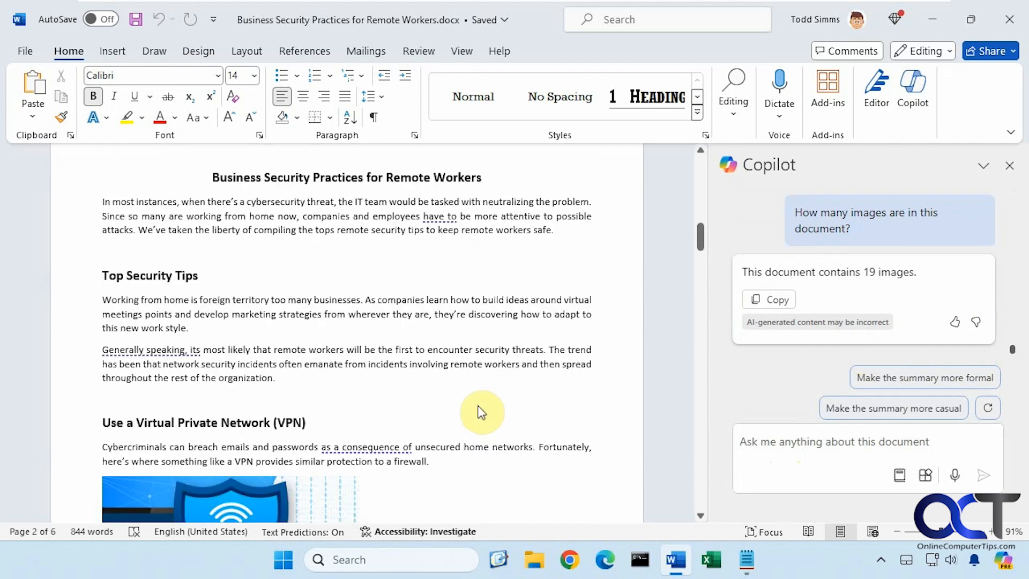
scroll(down, 3)
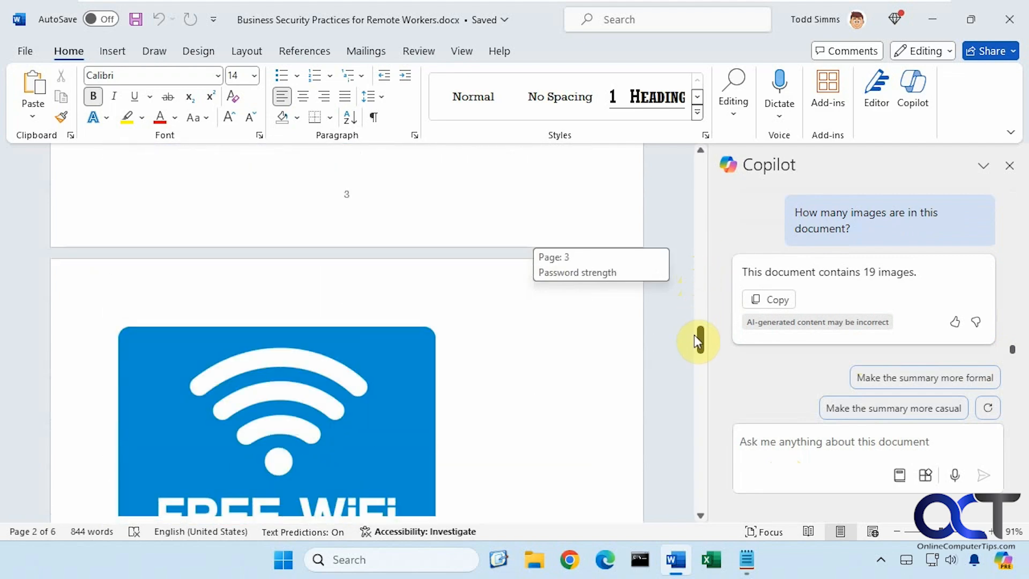
scroll(down, 3)
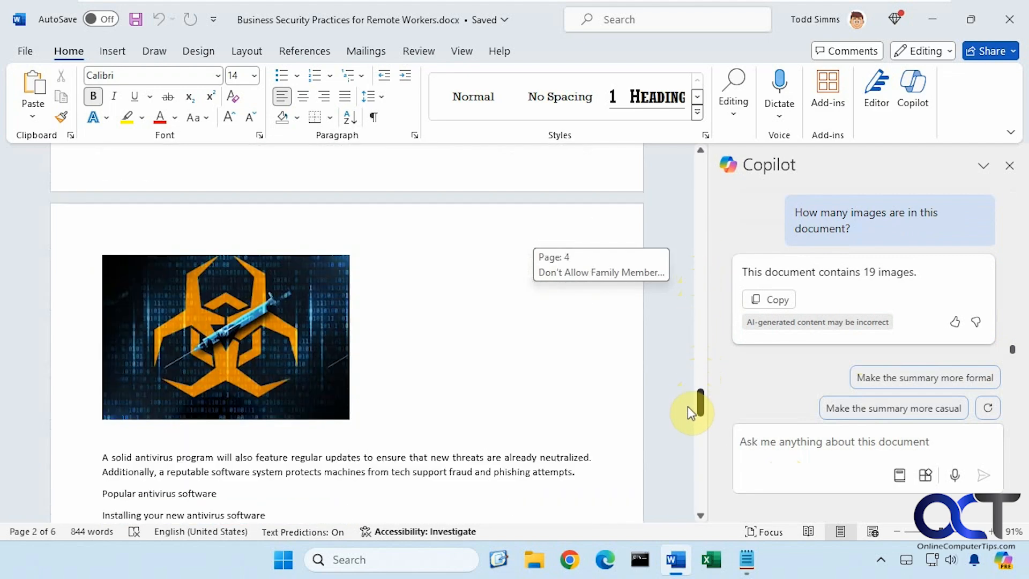
scroll(down, 3)
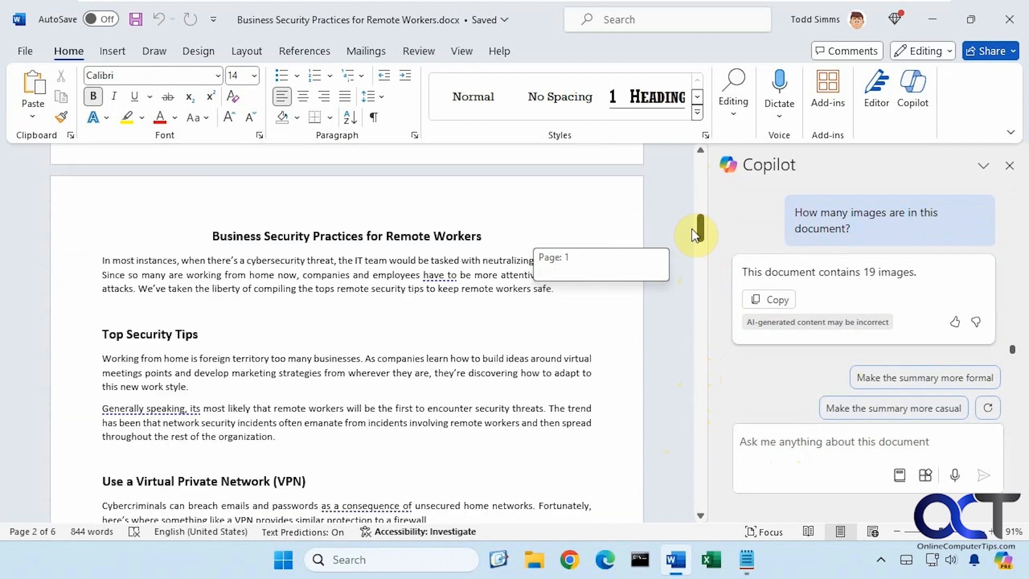
scroll(down, 3)
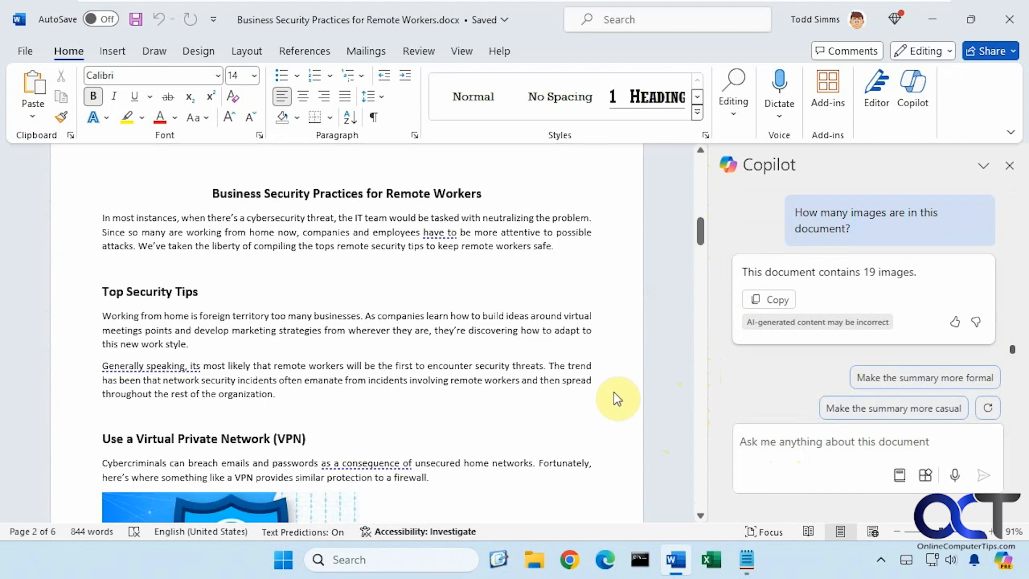
mouse_move(531, 377)
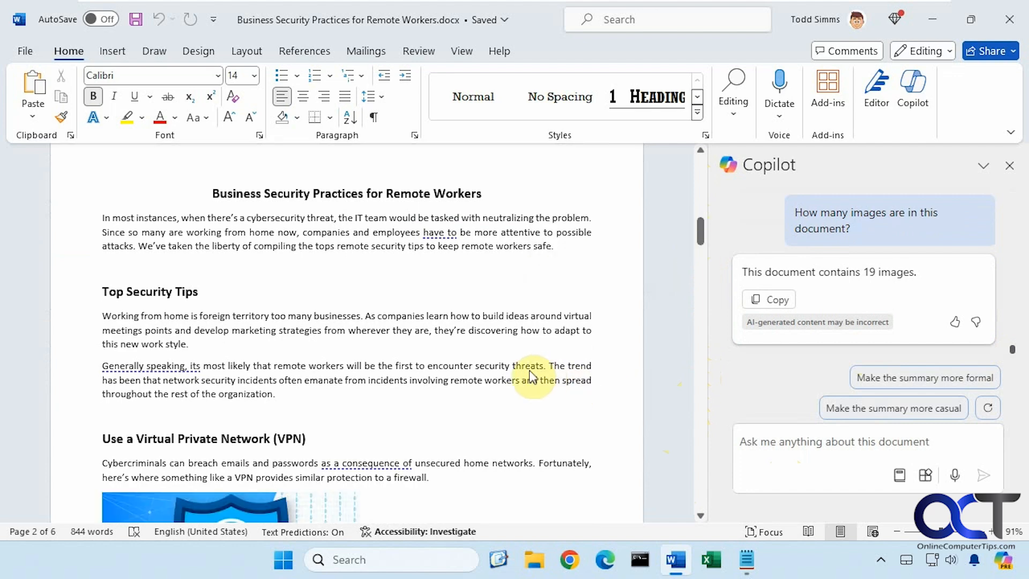
mouse_move(823, 309)
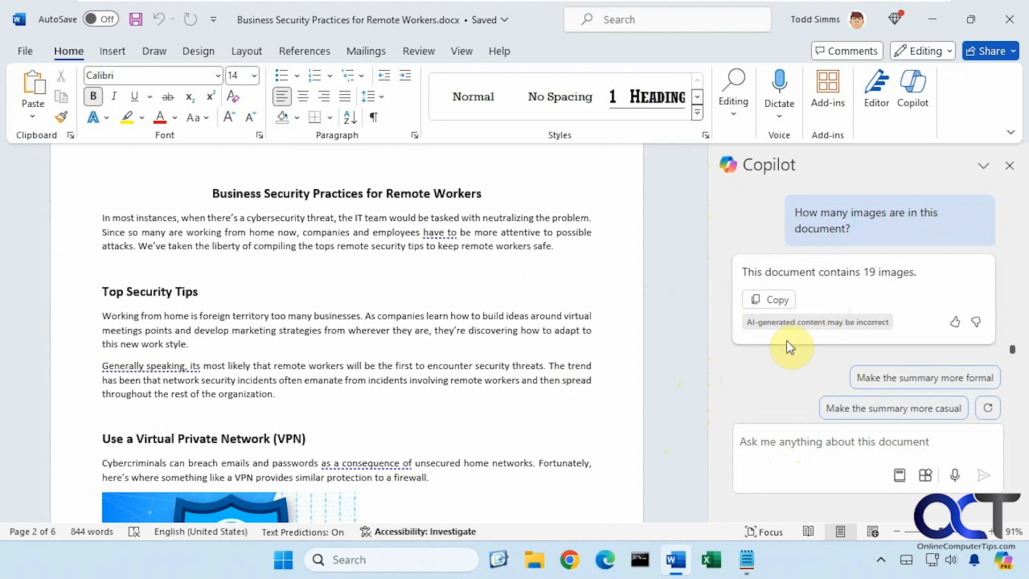
mouse_move(841, 327)
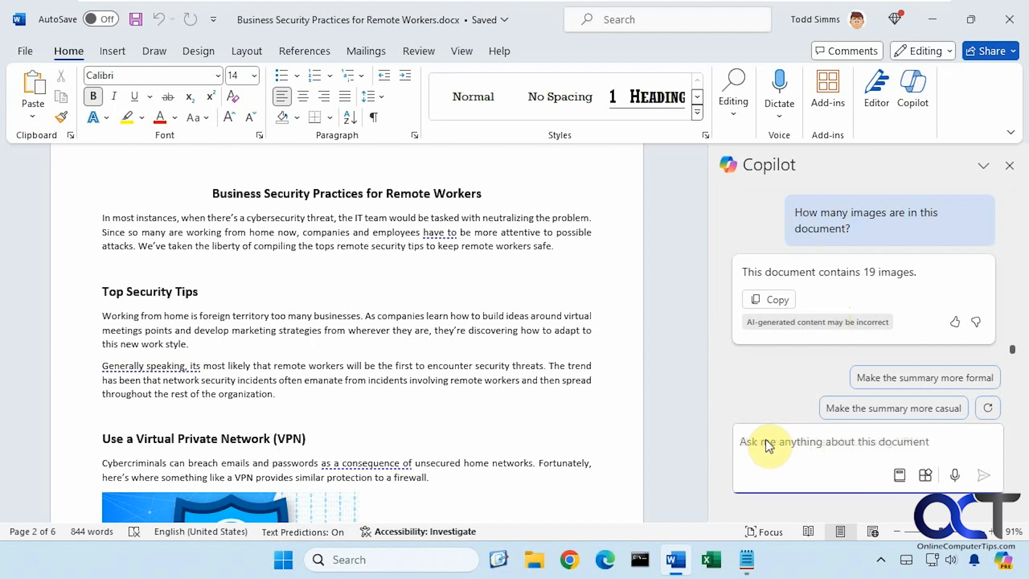
Request 'Show me websites about using VPNs' from Copilot and review the listed sites.
text(Show me websites about using VPNs)
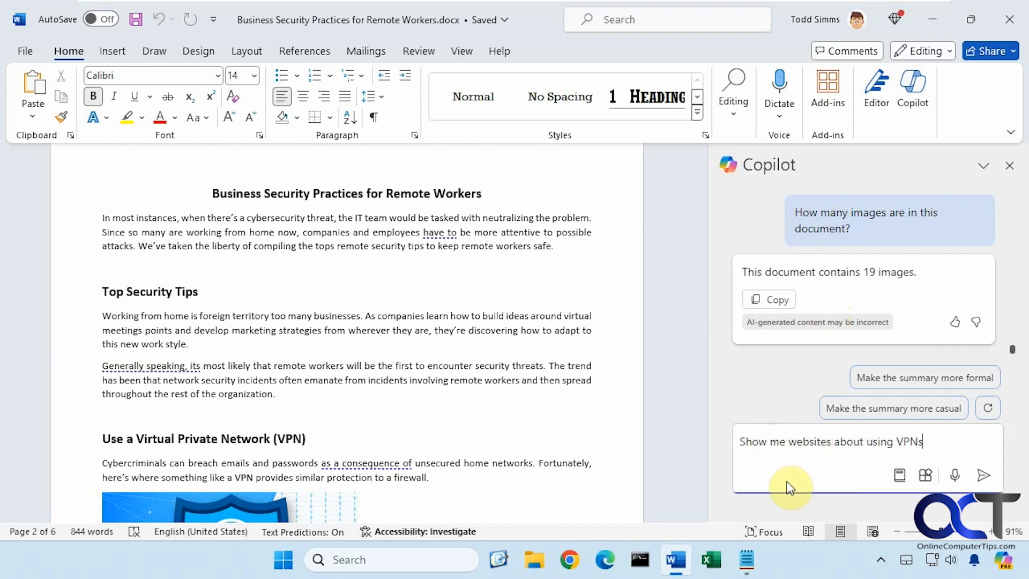
click(983, 475)
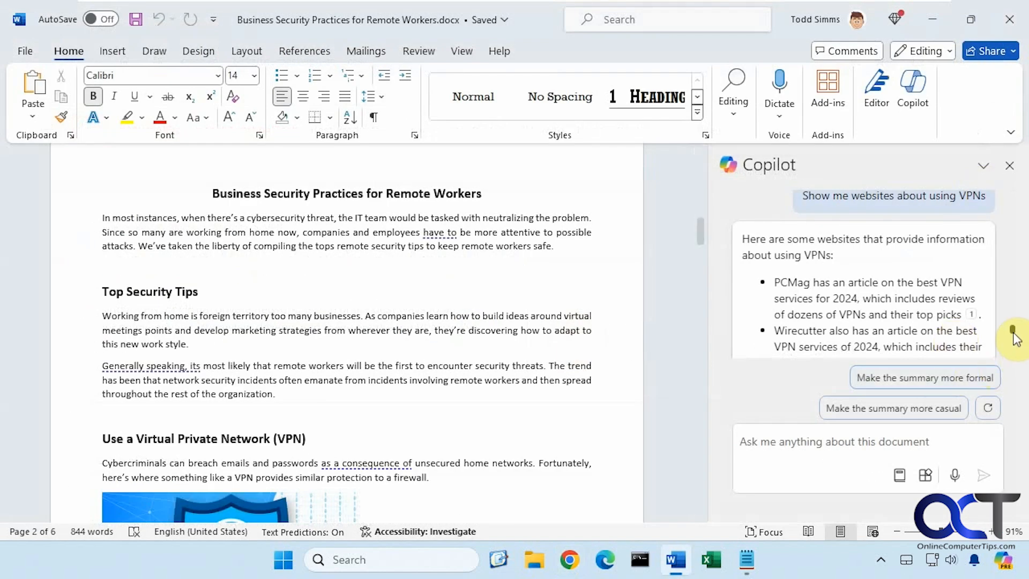
scroll(down, 3)
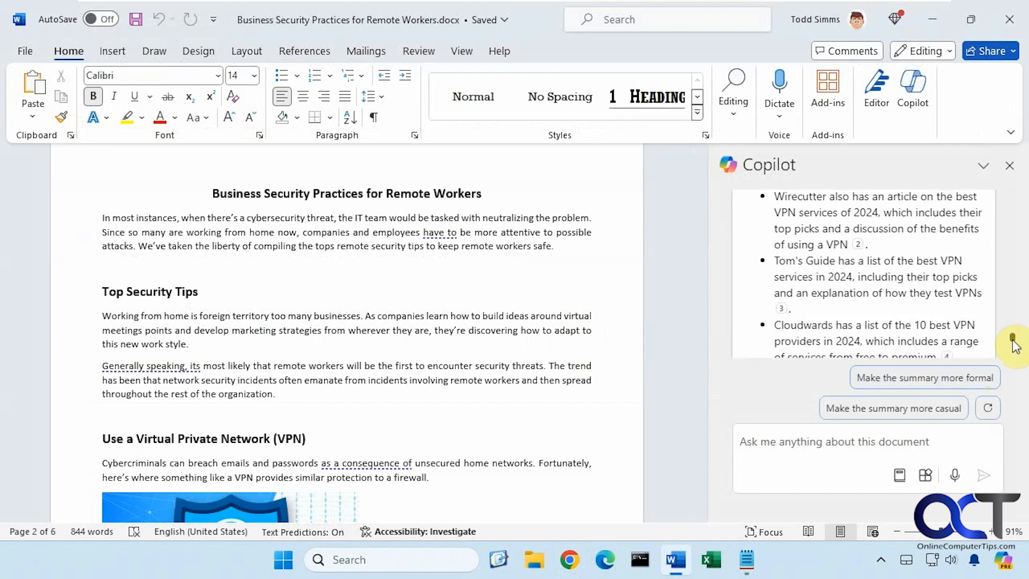
scroll(down, 3)
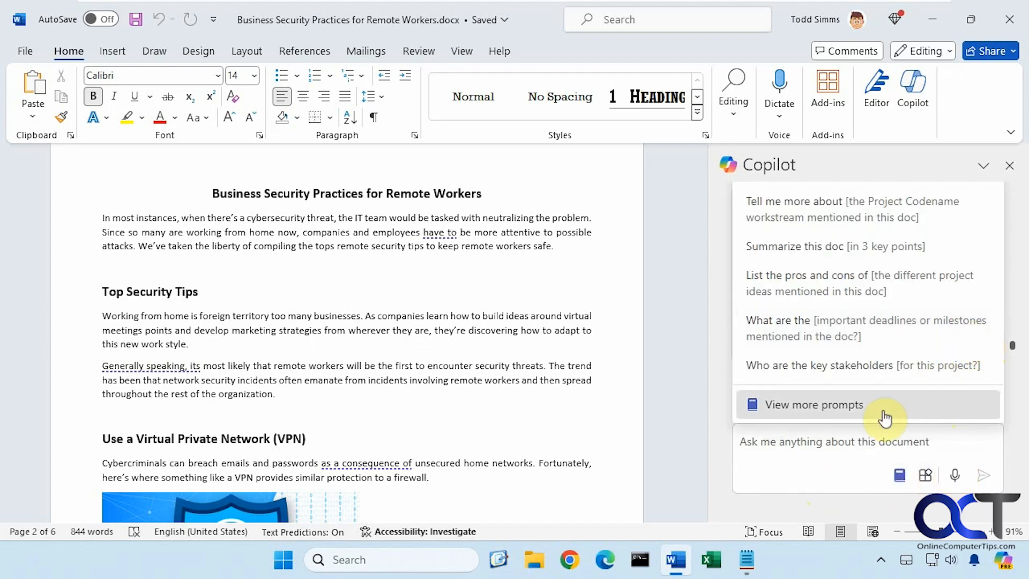
click(813, 403)
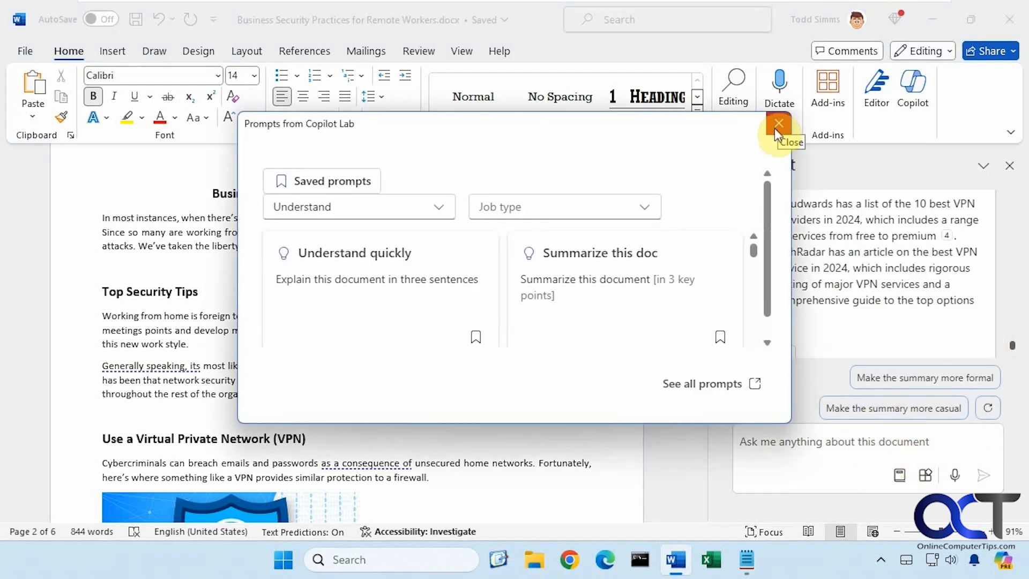
click(778, 123)
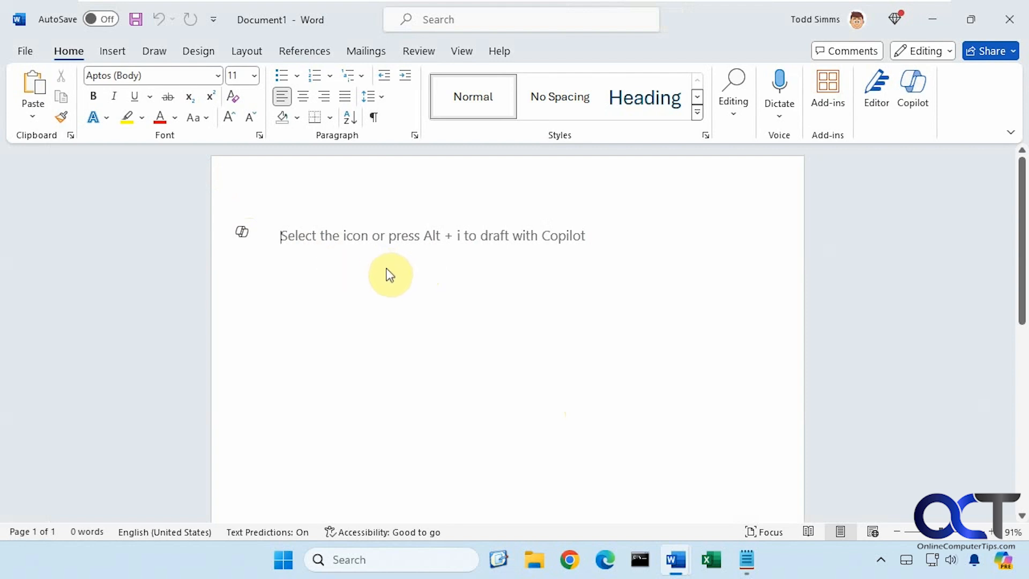
mouse_move(483, 254)
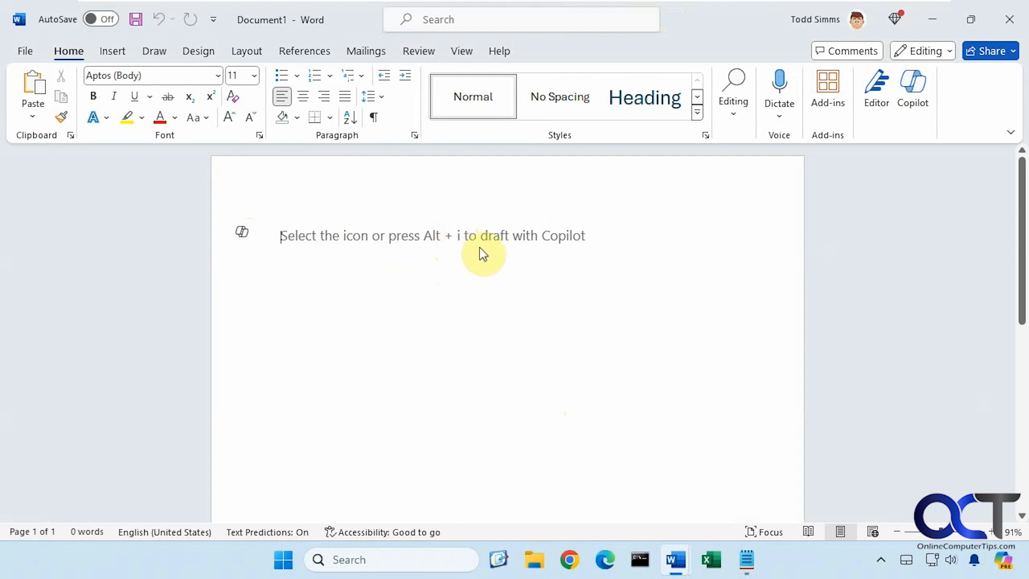
mouse_move(377, 255)
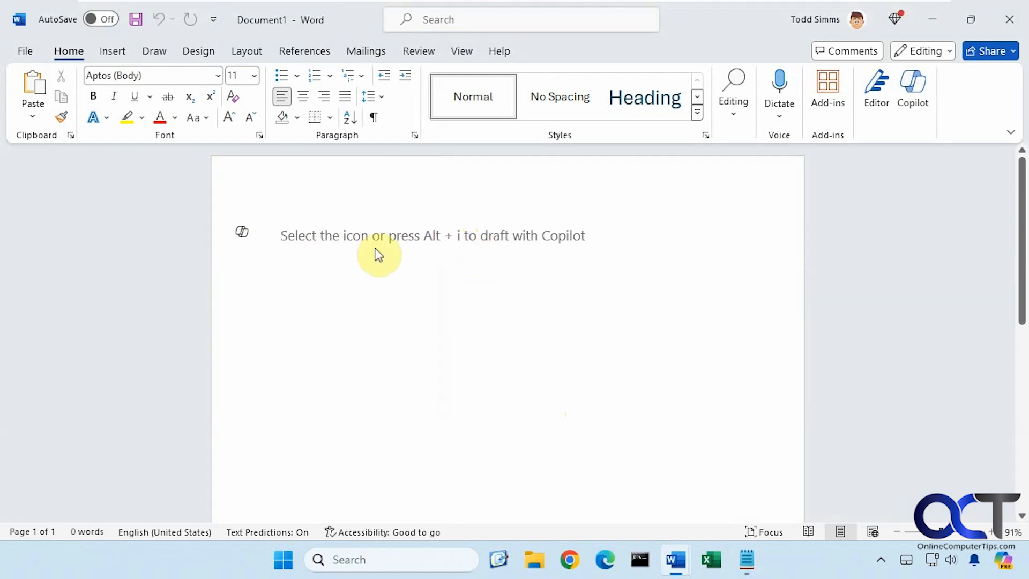
Enter a two-page Henry Ford assembly line history prompt in Draft with Copilot.
click(240, 232)
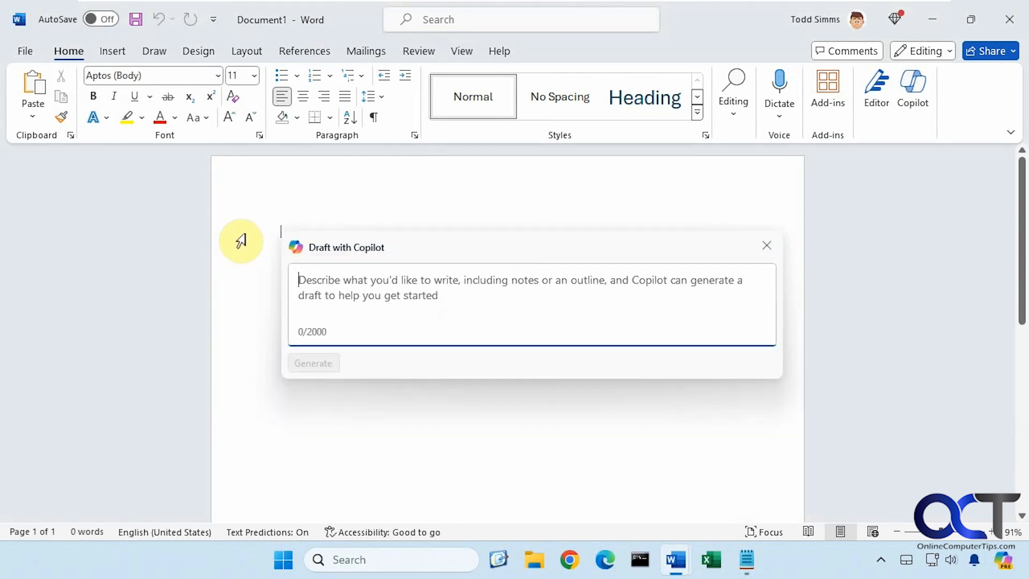
mouse_move(479, 297)
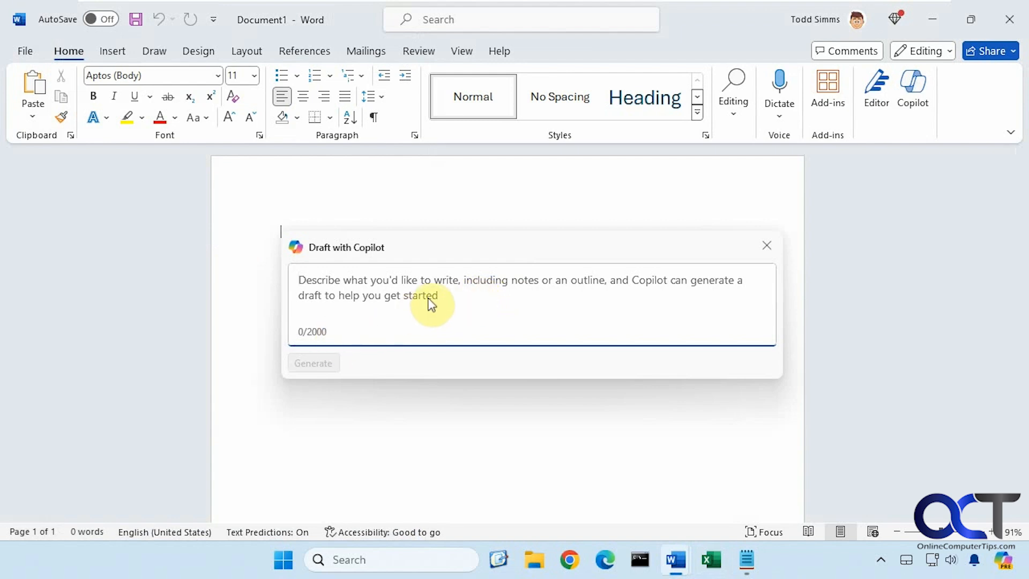
text(Write me a 2 page document on the history of Henry Ford and the invention of the assembly line.  Break down the main events with bullet points and include any relevant dates. Add a photo of Henry Ford's assembly line. Then add any sources used as citations at the end of the document.)
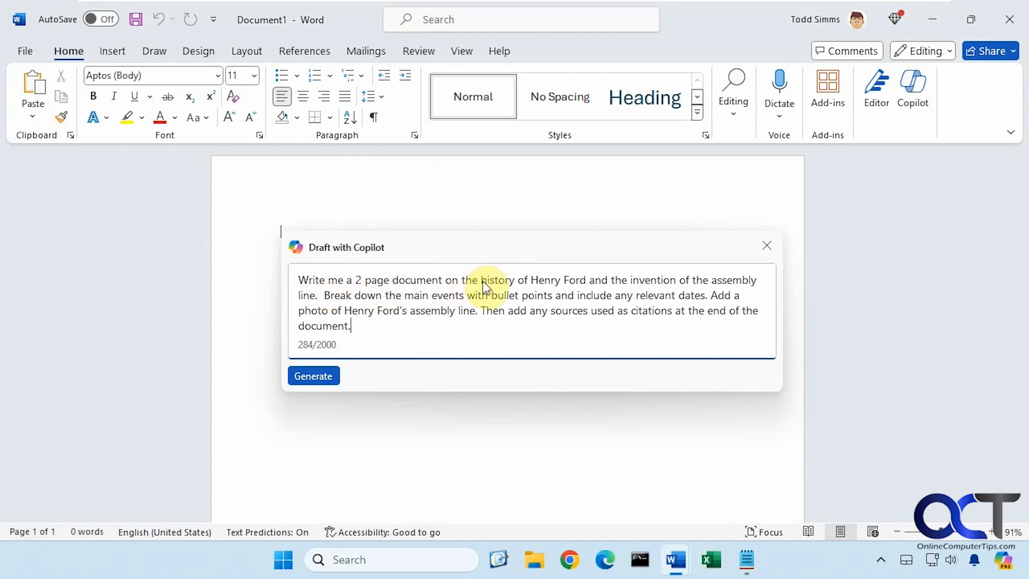
mouse_move(604, 293)
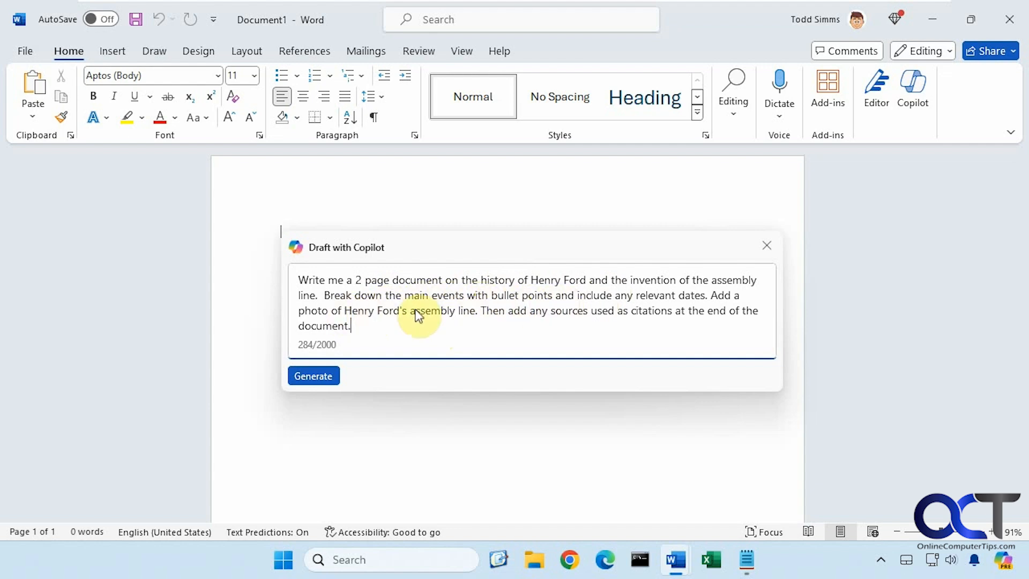
mouse_move(487, 317)
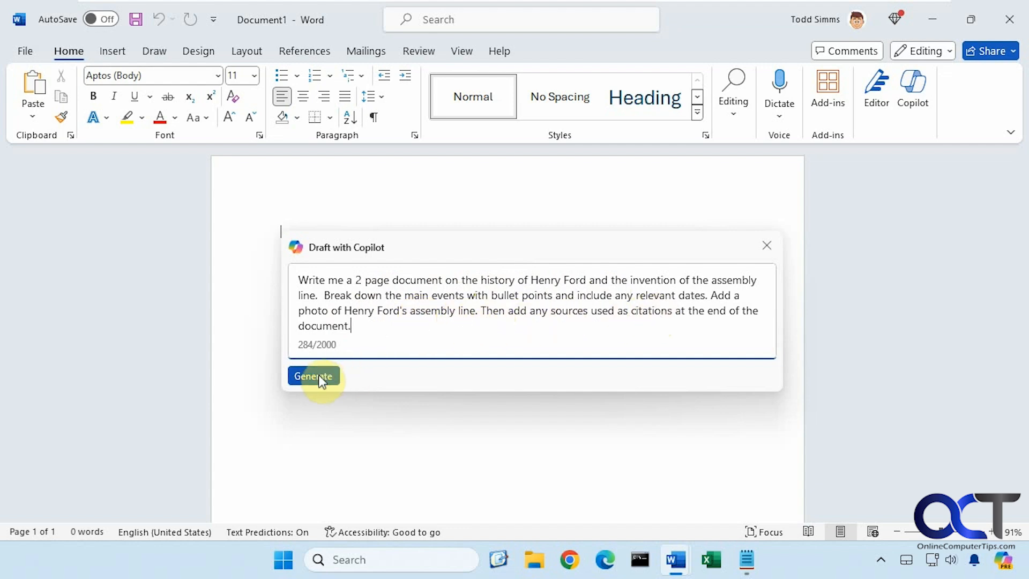
Generate the Henry Ford and the Invention of the Assembly Line draft and review it.
click(312, 375)
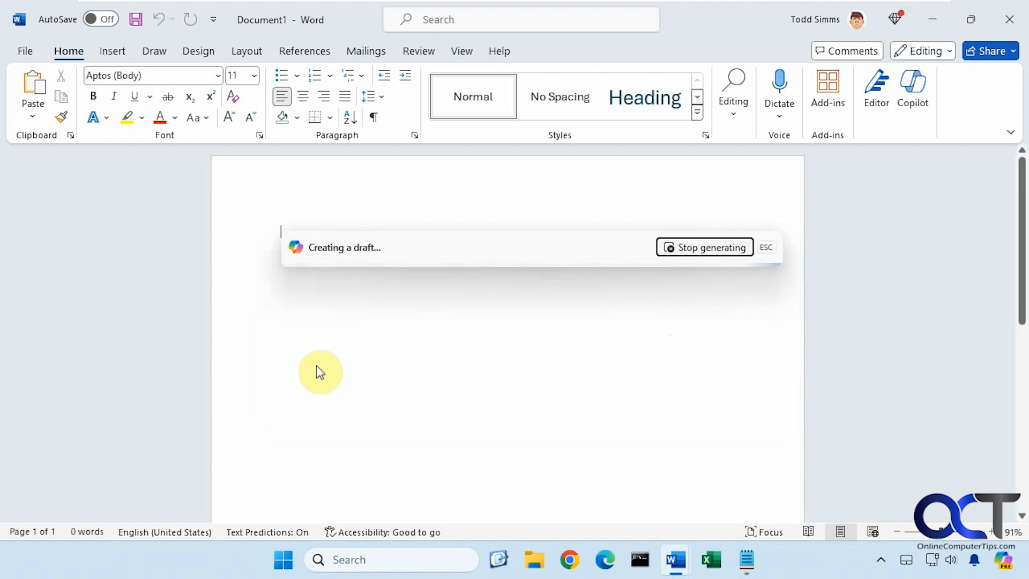
mouse_move(305, 210)
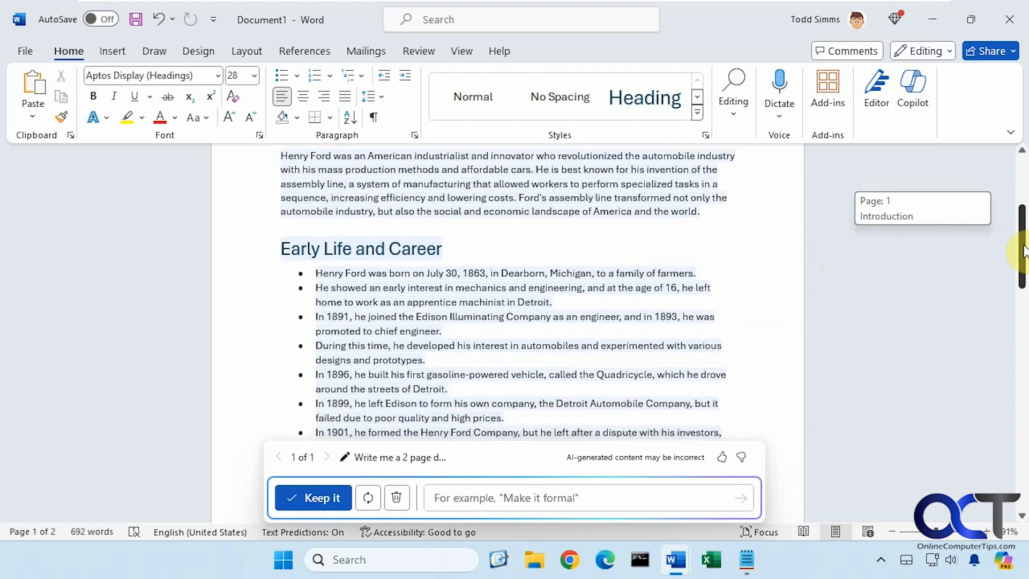
scroll(down, 3)
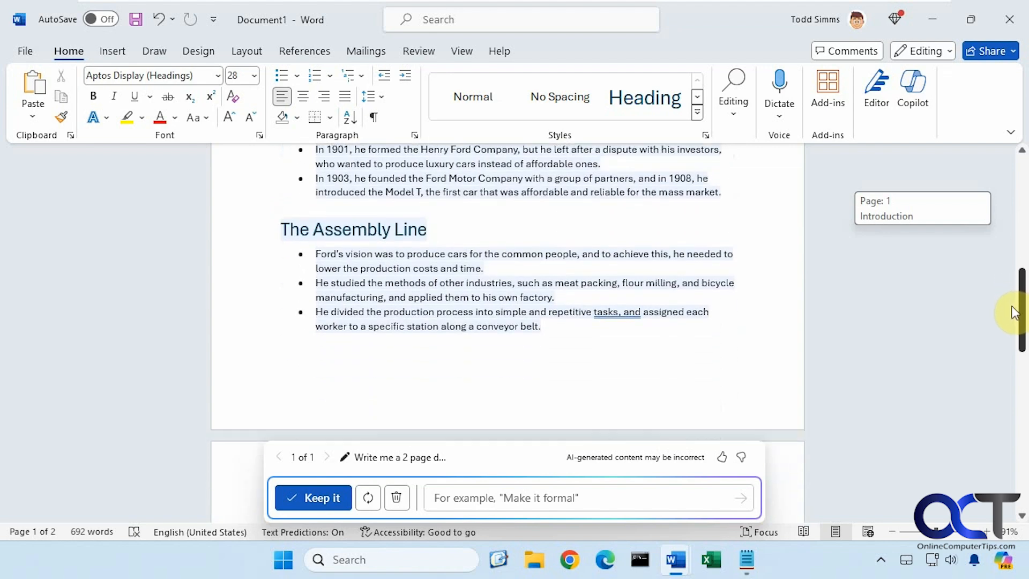
scroll(down, 3)
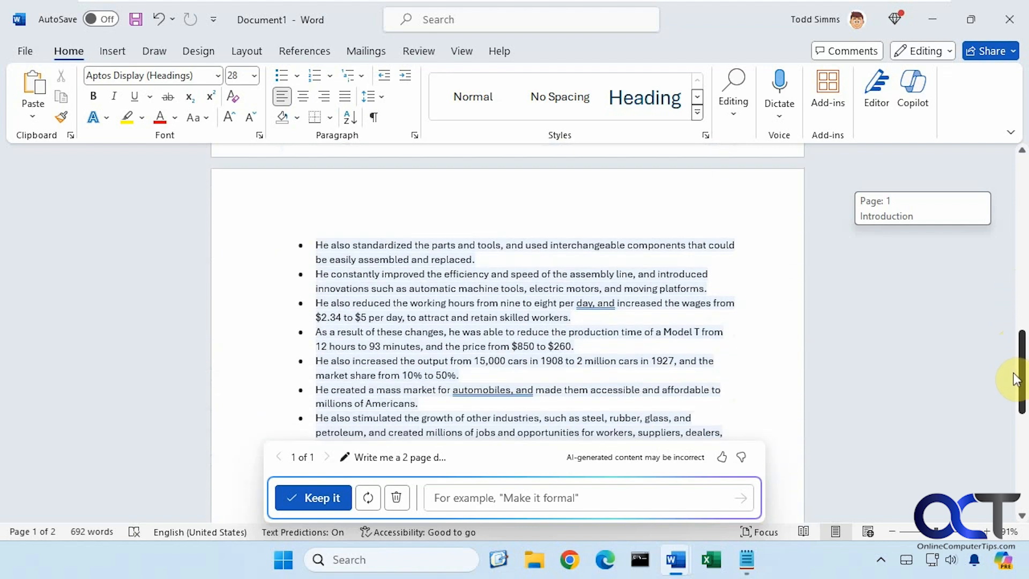
scroll(down, 3)
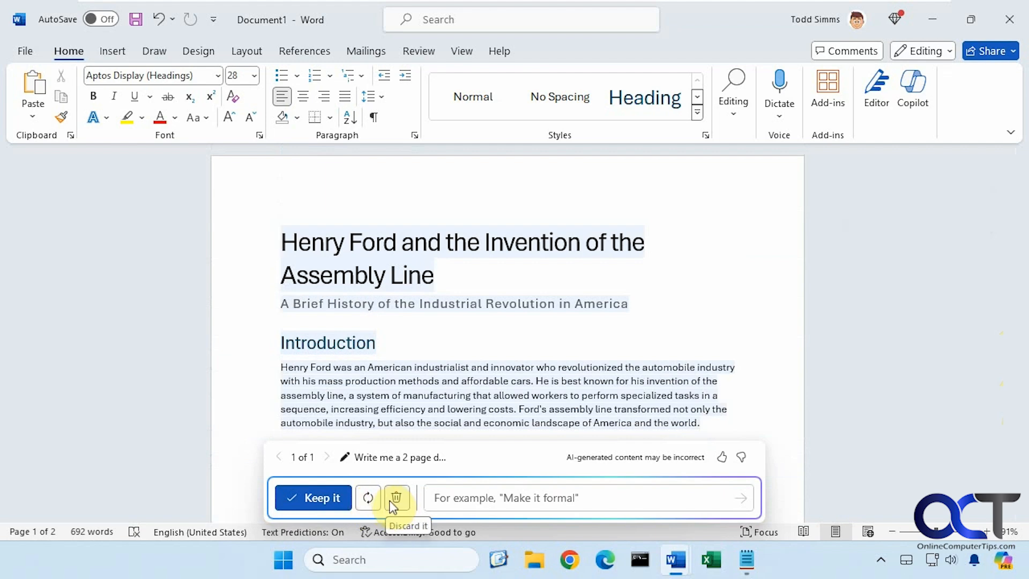
Refine the draft with 'Make the introduction longer' and regenerate it.
click(395, 497)
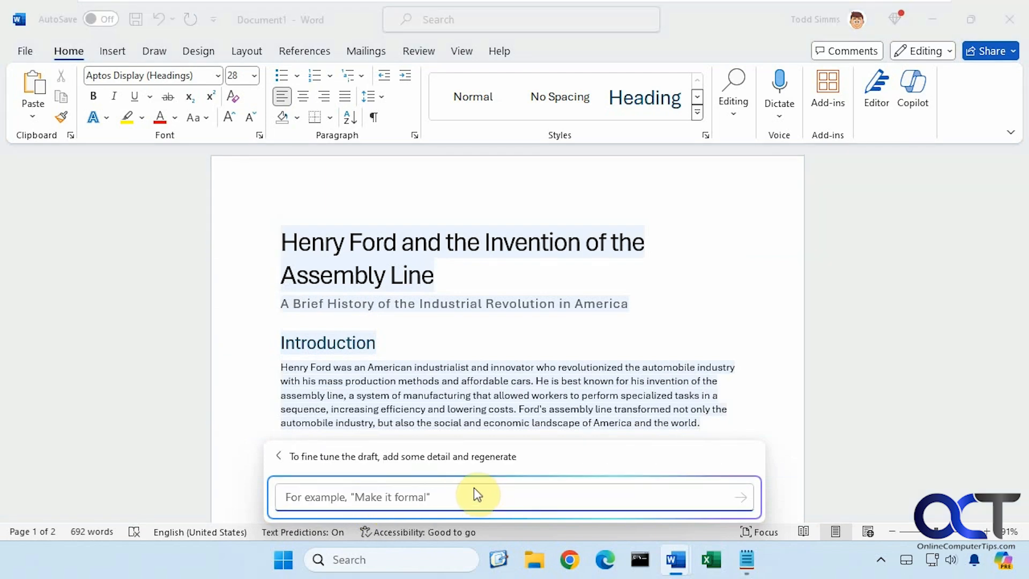
text(Make the introduction longer)
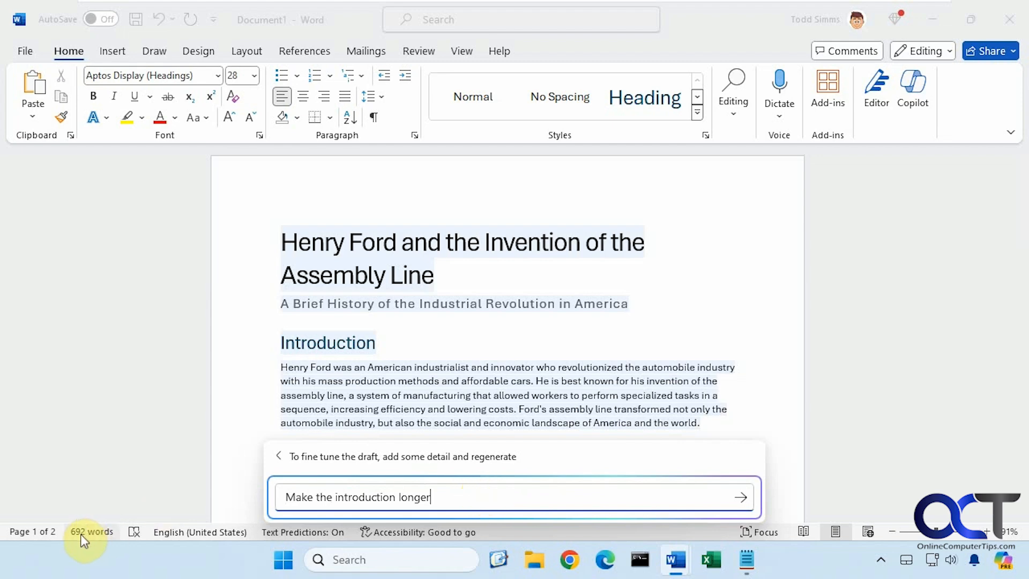
mouse_move(741, 497)
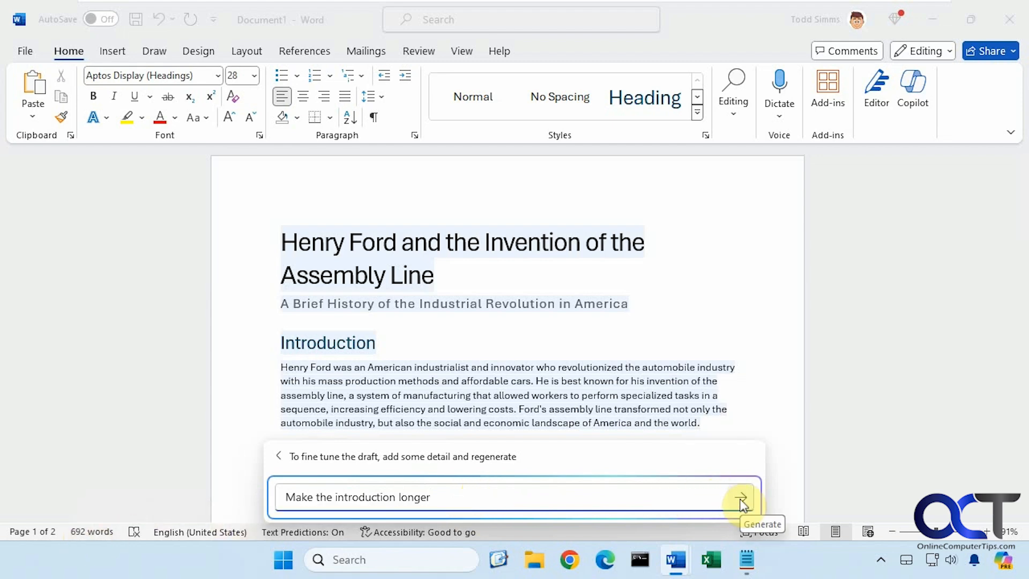
click(740, 499)
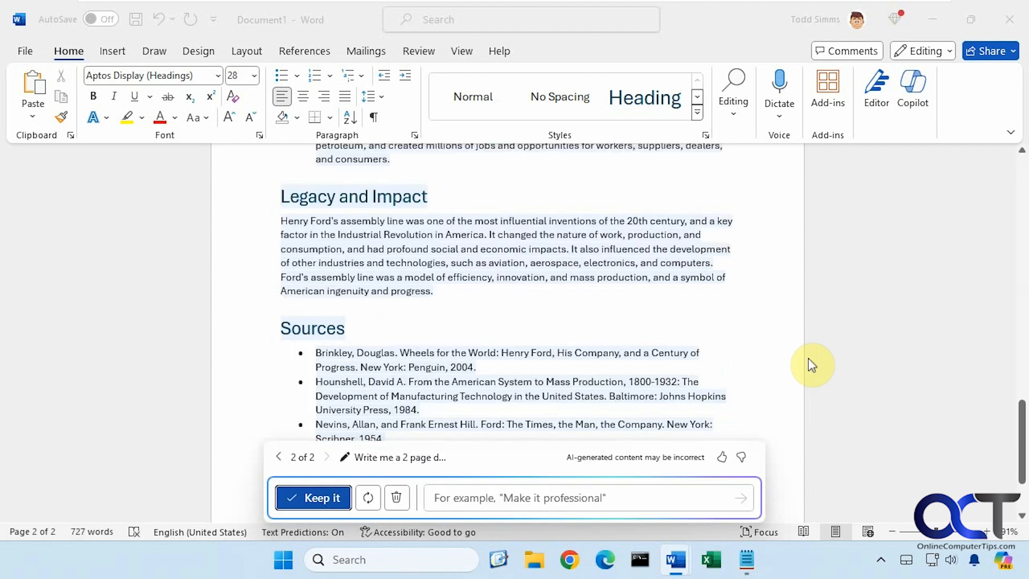
mouse_move(610, 354)
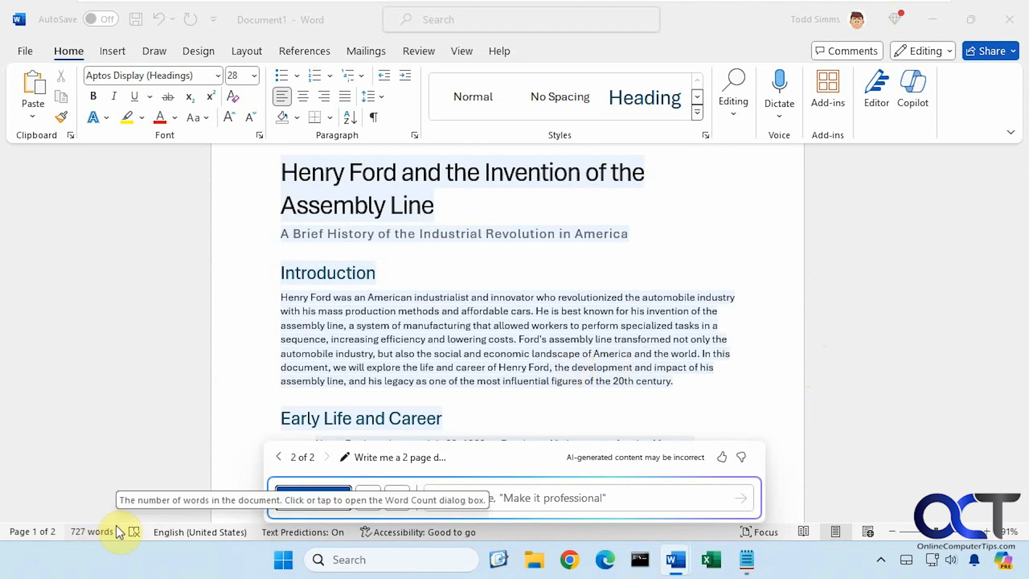
mouse_move(907, 286)
text(Add a conclusion paragraph)
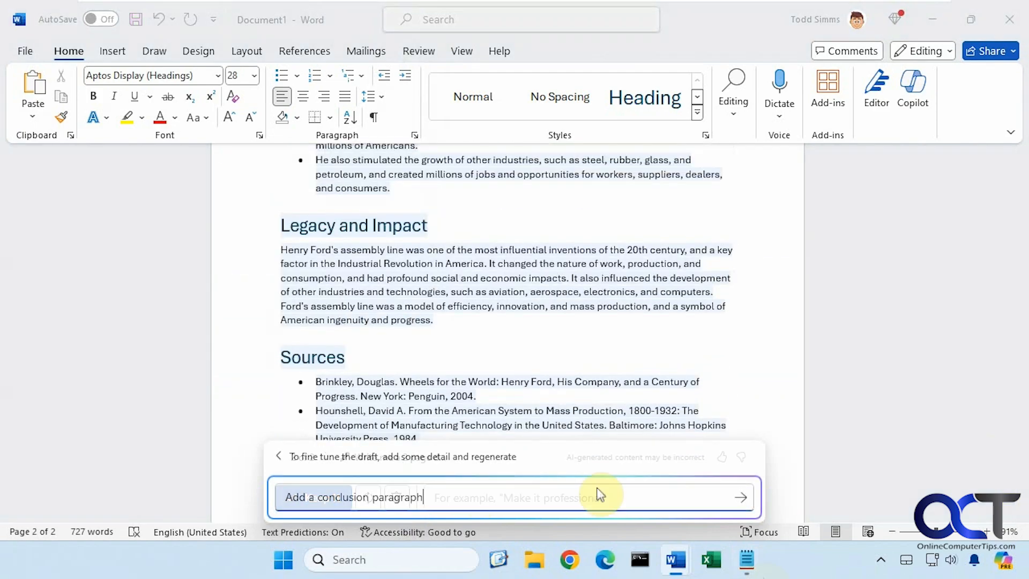
Regenerate the Henry Ford draft with a conclusion paragraph and review the 834-word version.
click(740, 497)
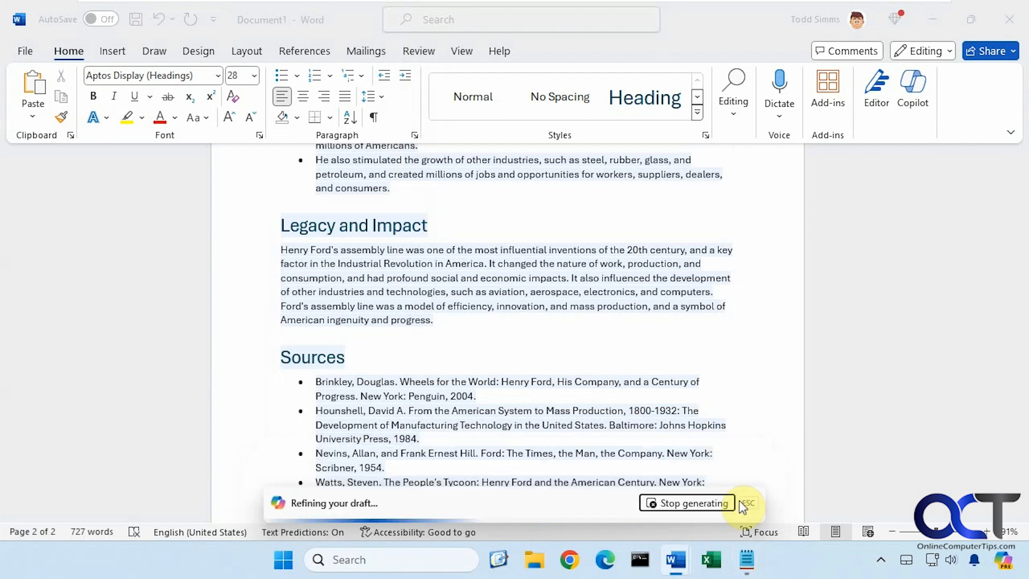
mouse_move(853, 381)
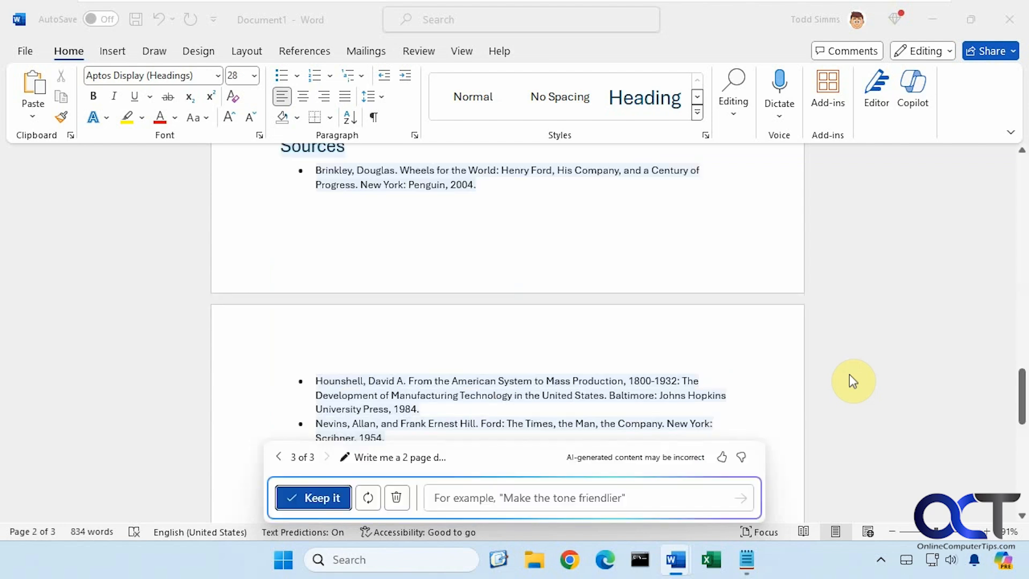
scroll(down, 3)
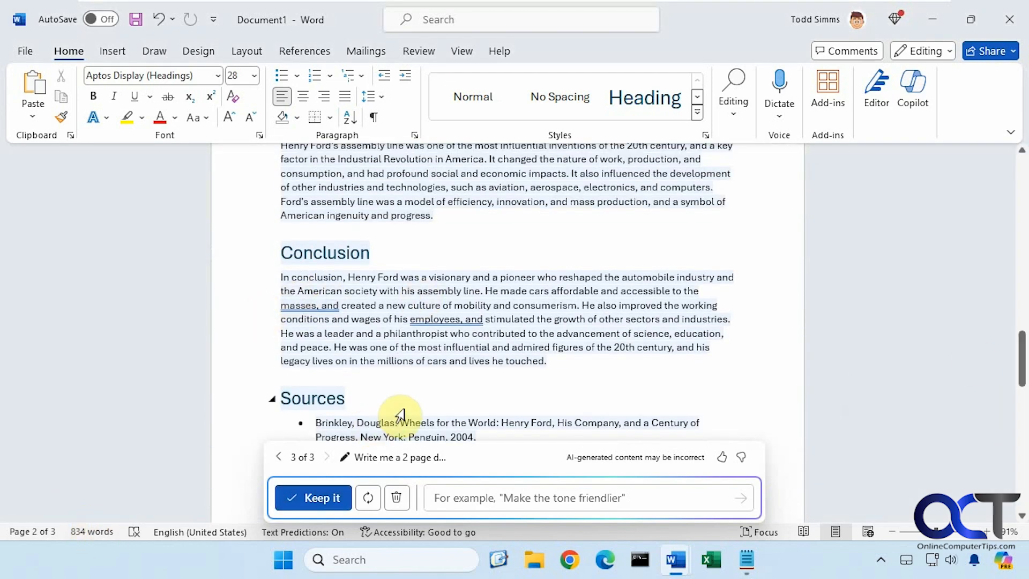
mouse_move(635, 364)
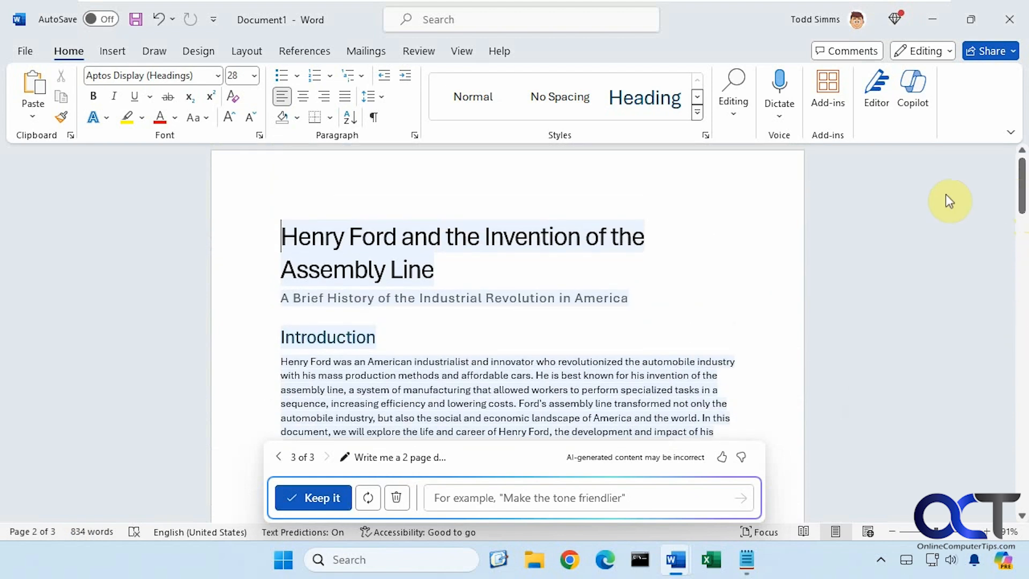
Keep the refined 834-word Henry Ford draft with its Conclusion in the document.
click(313, 497)
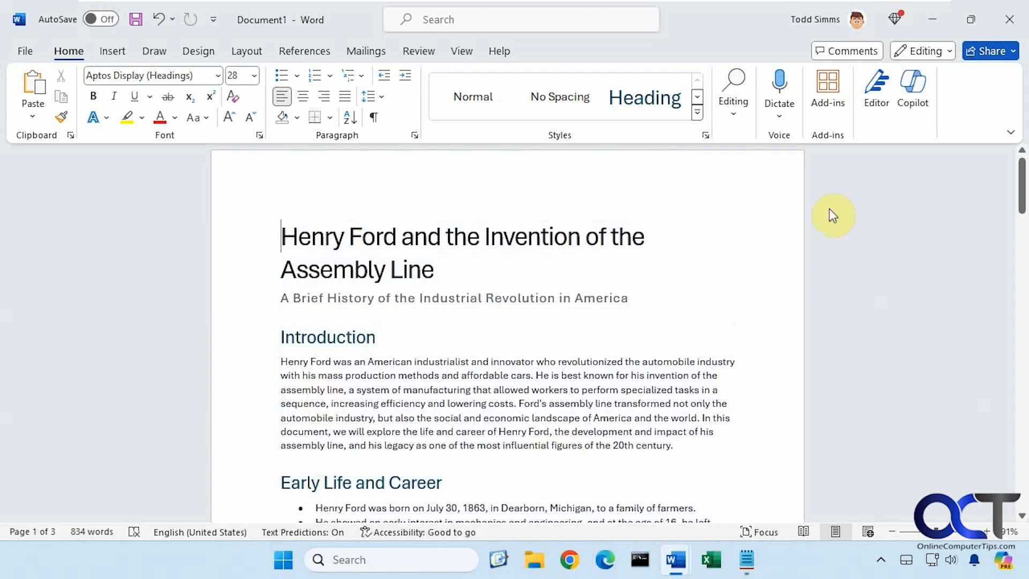
Ask Copilot chat, twice, to make the introduction longer.
click(911, 90)
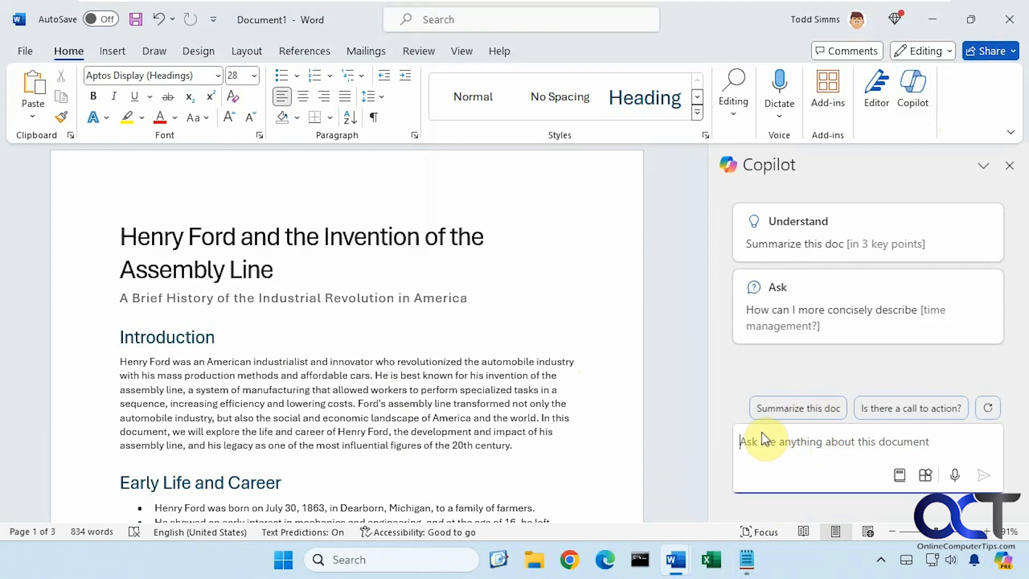
text(Make the introduction longer)
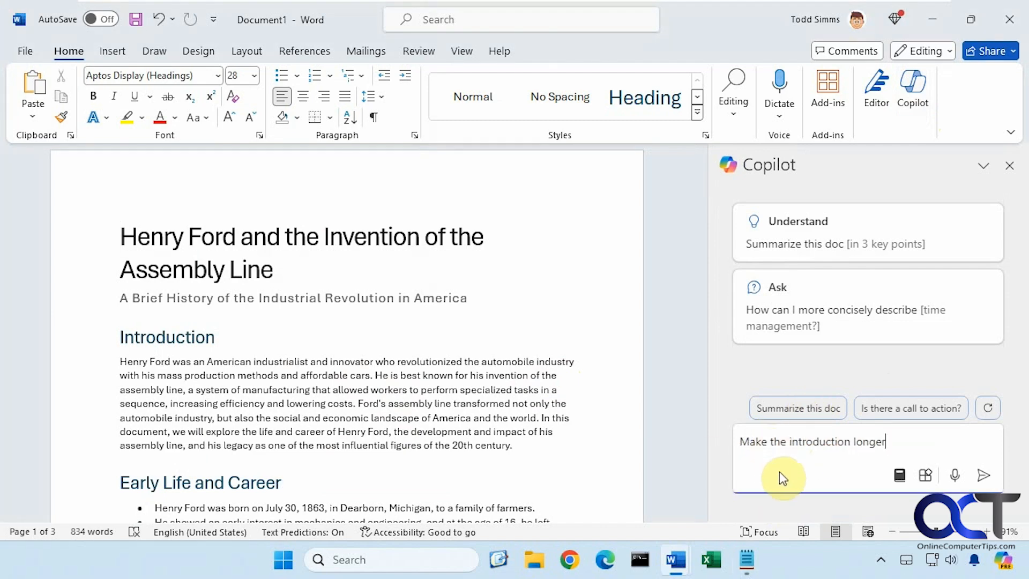
click(983, 475)
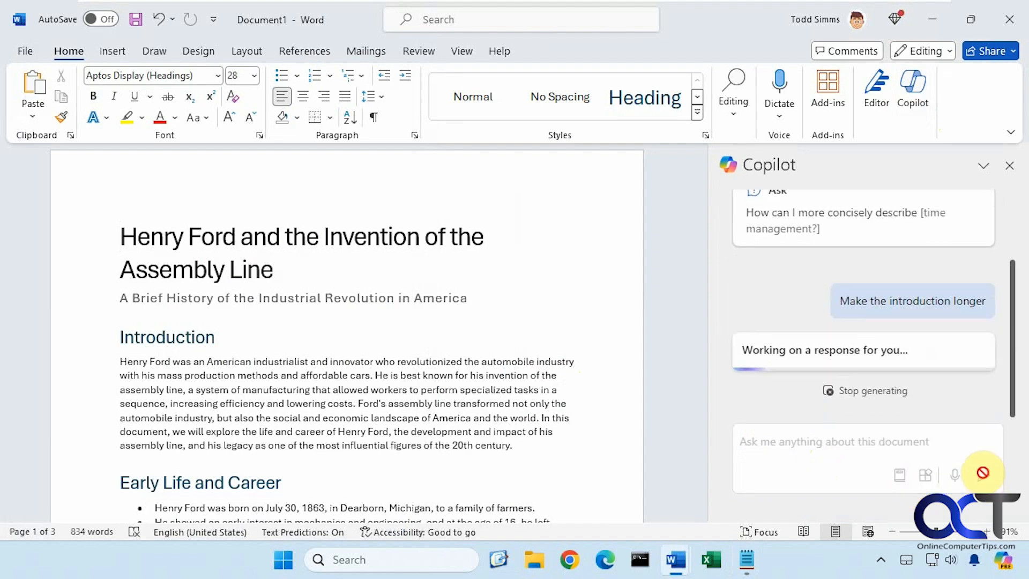
mouse_move(803, 474)
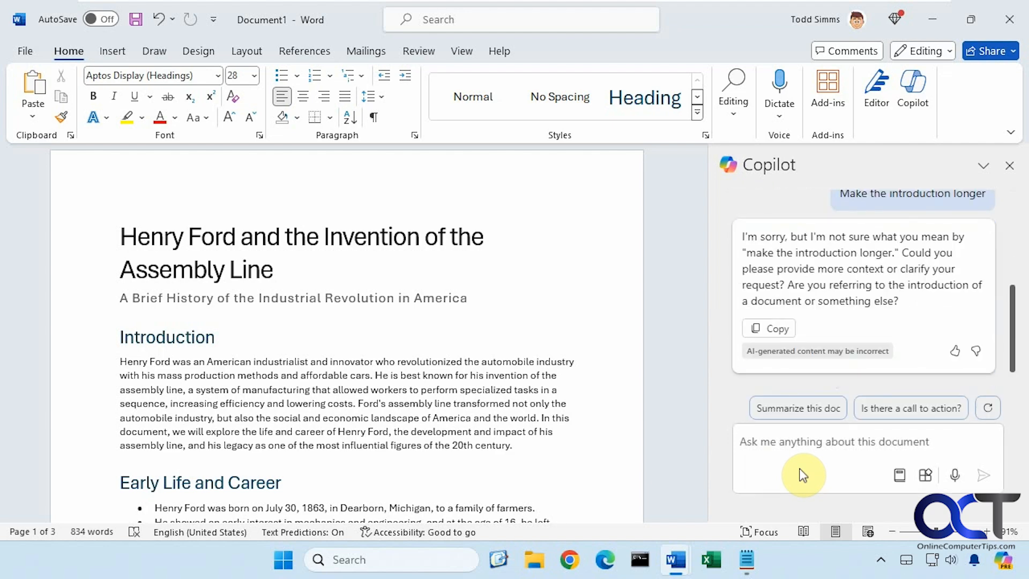
mouse_move(783, 439)
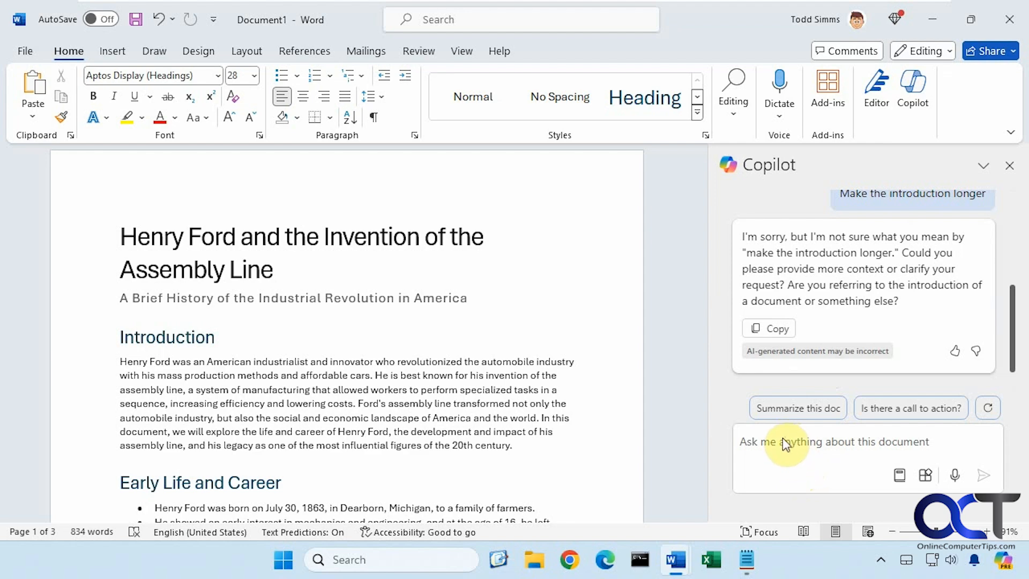
text(Make the introduction longer)
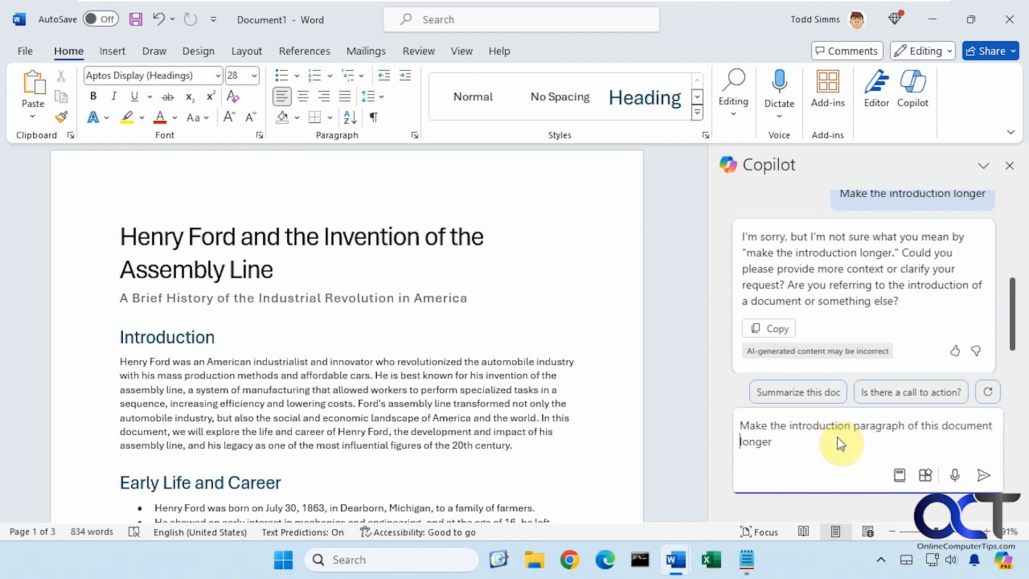
click(982, 475)
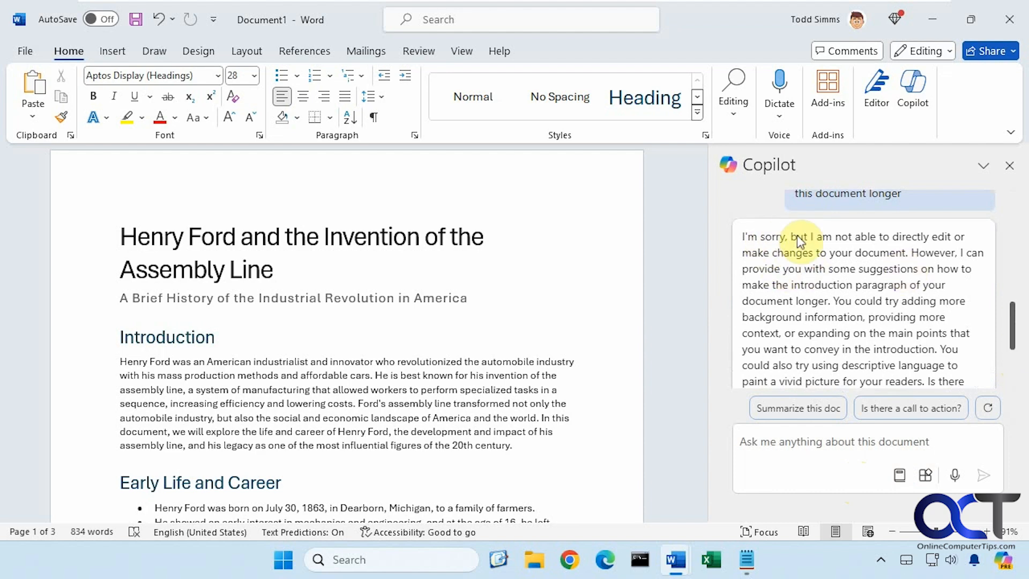
mouse_move(841, 238)
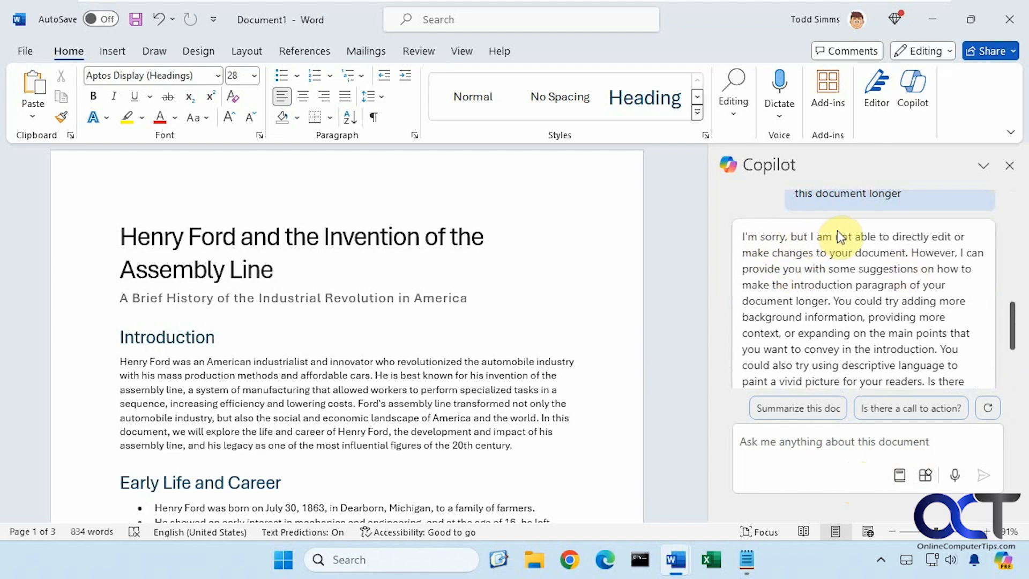
mouse_move(879, 256)
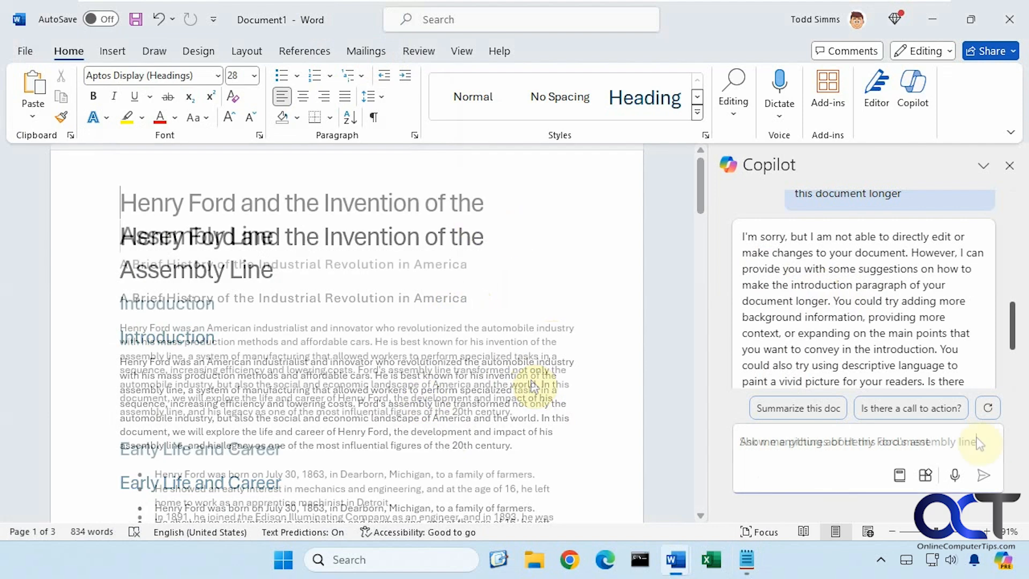
Ask Copilot to show pictures of Henry Ford's assembly line.
text(Show me pictures of Henry Ford's assembly line)
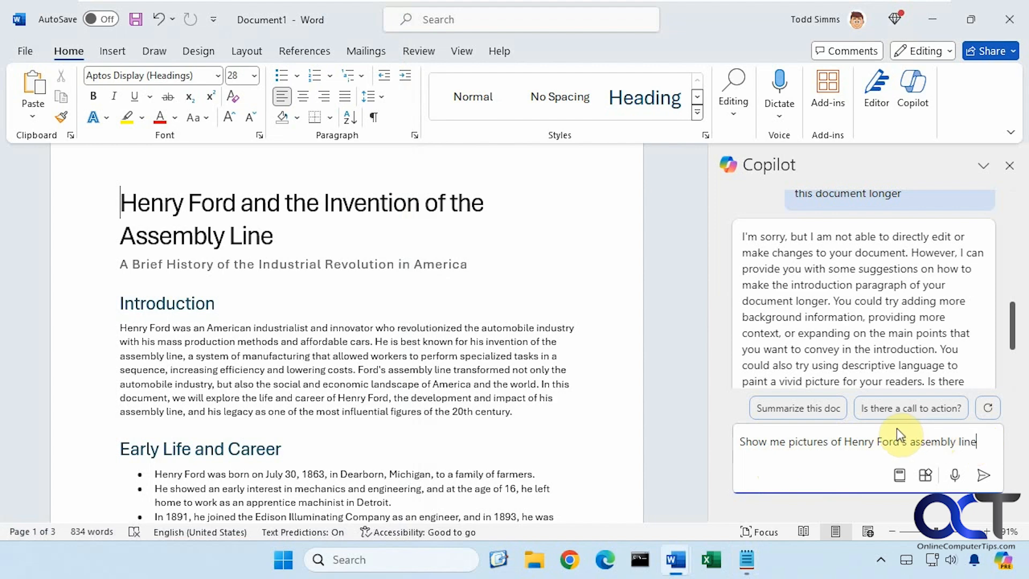
mouse_move(833, 446)
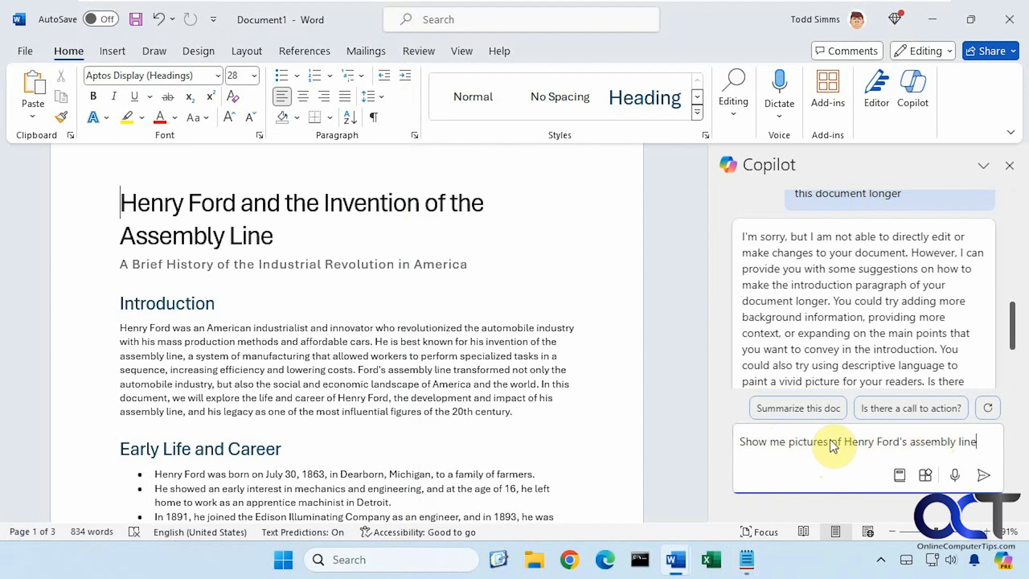
click(983, 475)
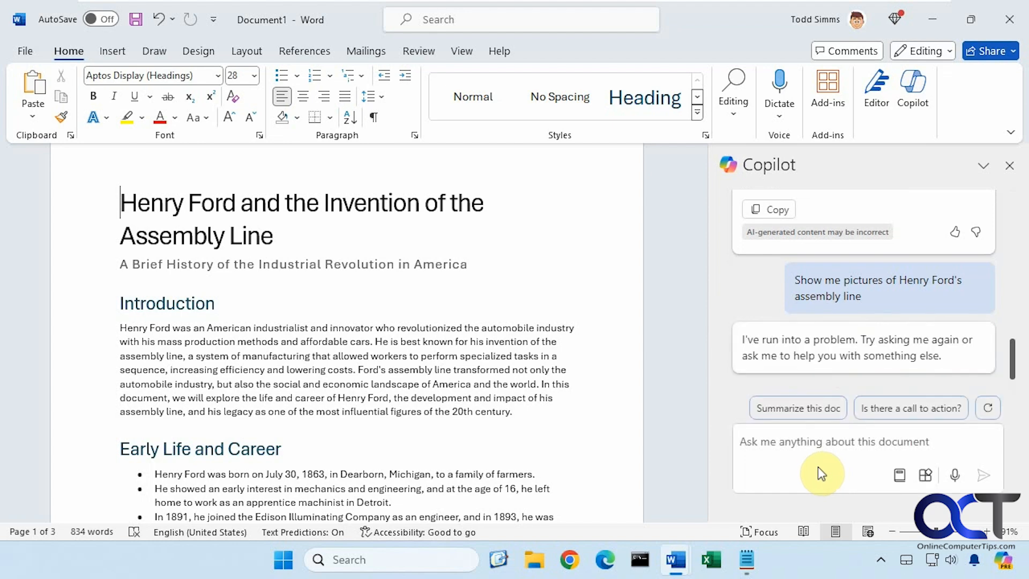
mouse_move(797, 345)
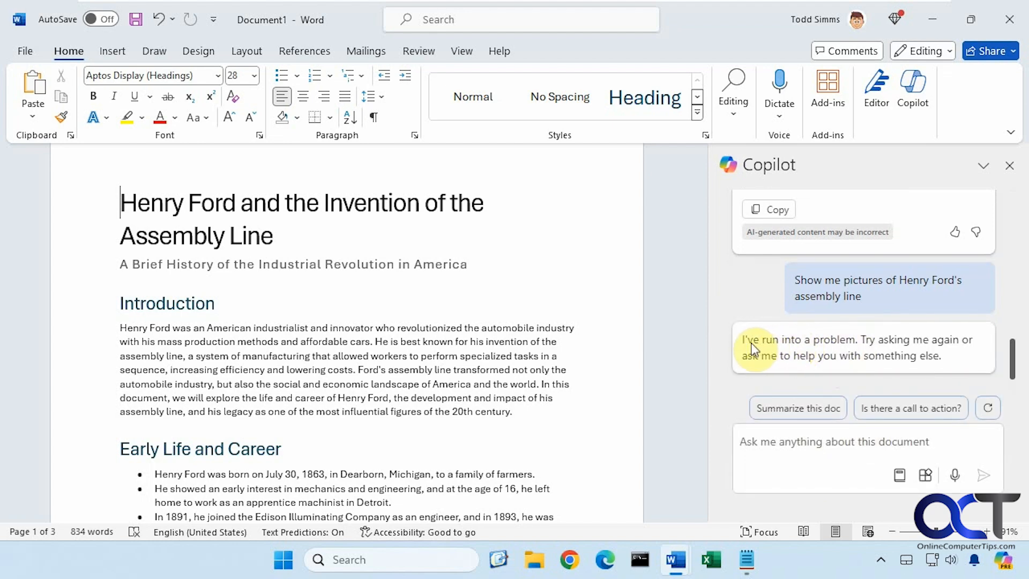
mouse_move(850, 369)
text(Show me pictures of the Model T car)
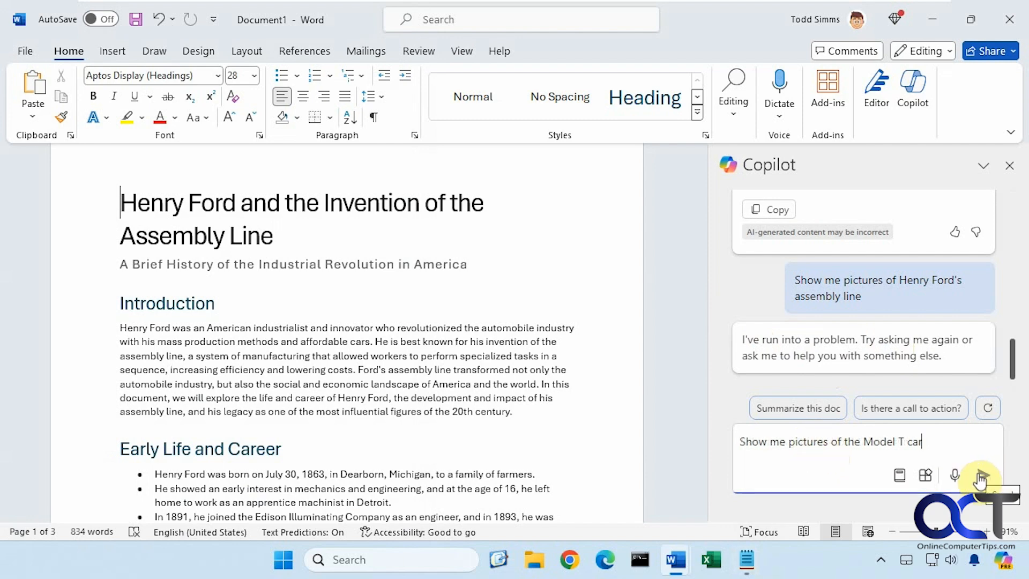
Send the Model T pictures request and scroll to the Designer car images.
click(982, 475)
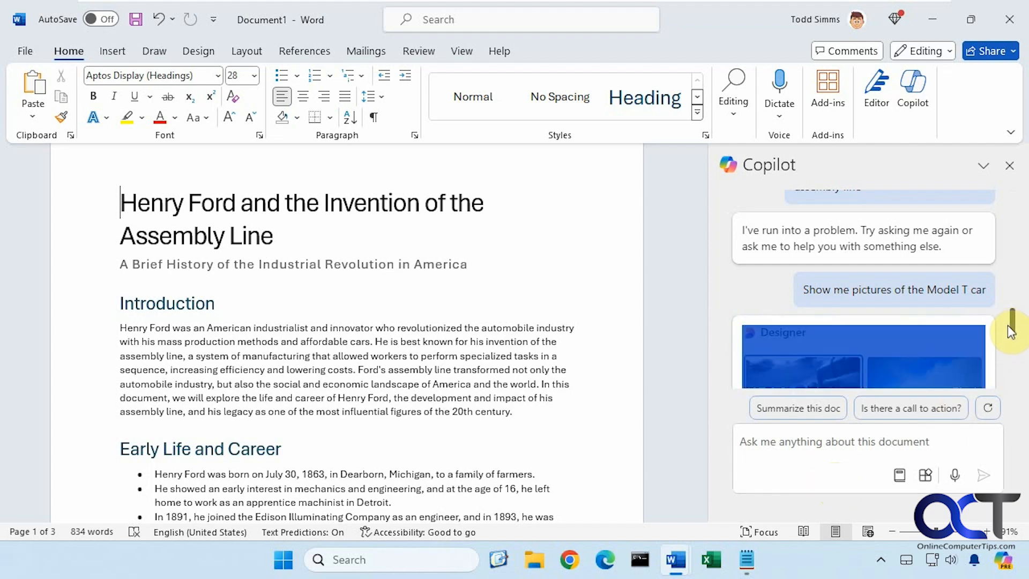
scroll(down, 3)
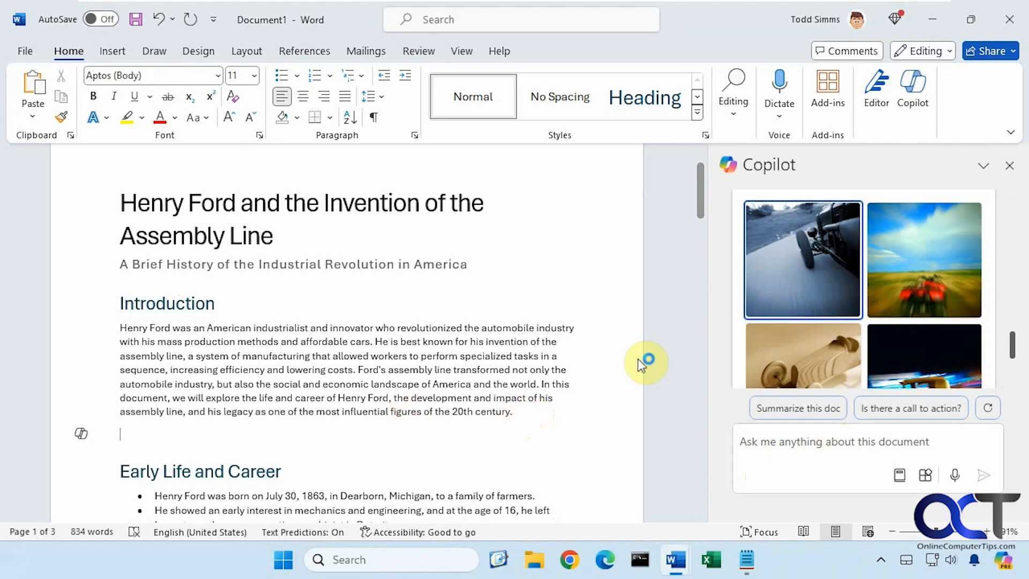
mouse_move(1016, 351)
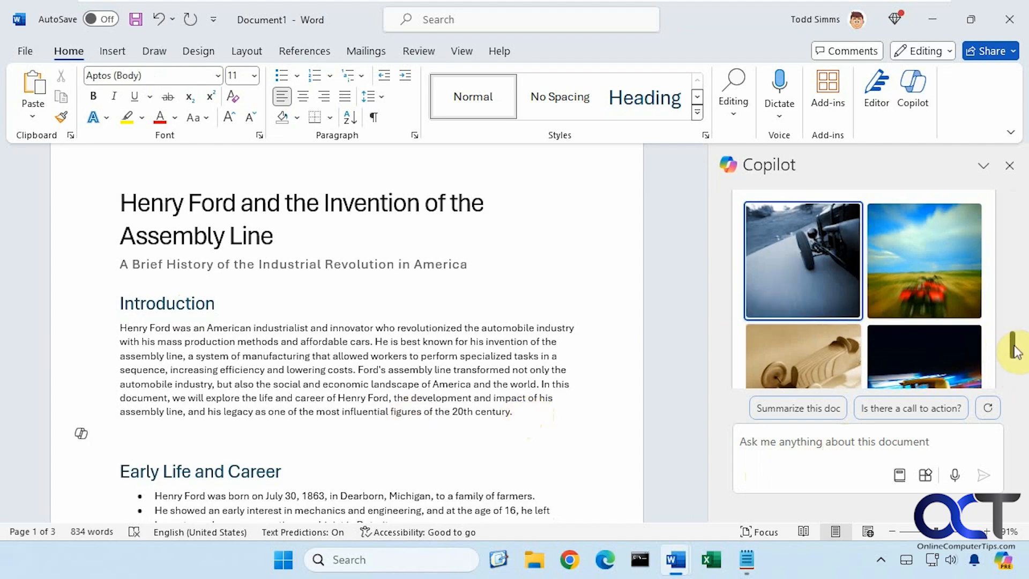
Scroll through Copilot's car image results to the dark speeding vintage car photo.
scroll(down, 3)
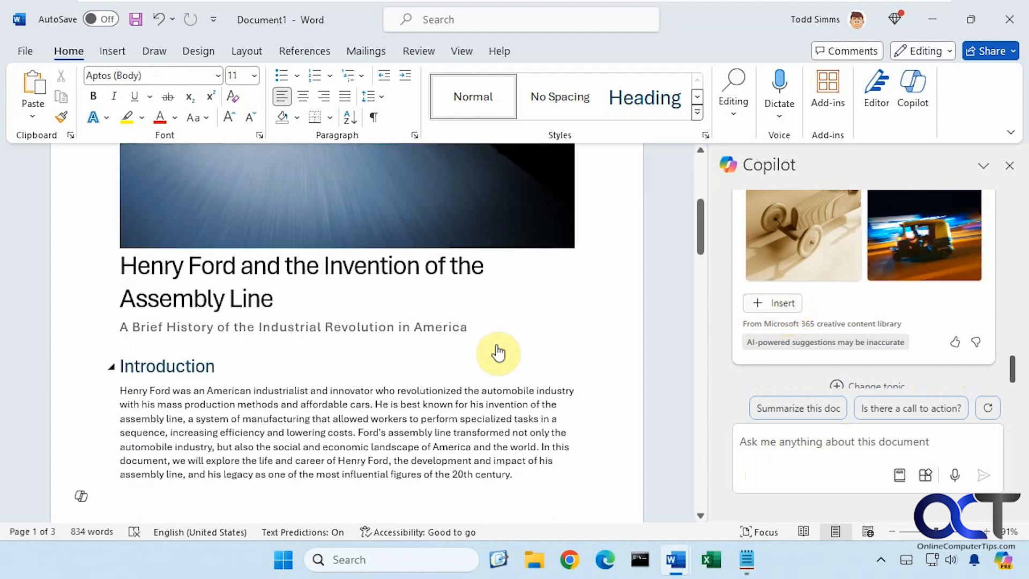
scroll(down, 3)
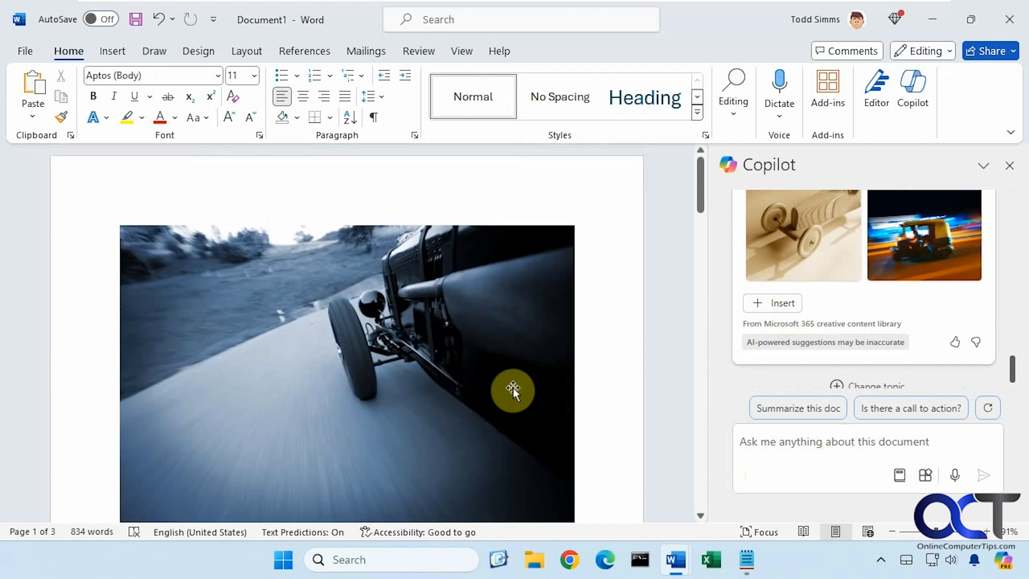
scroll(down, 3)
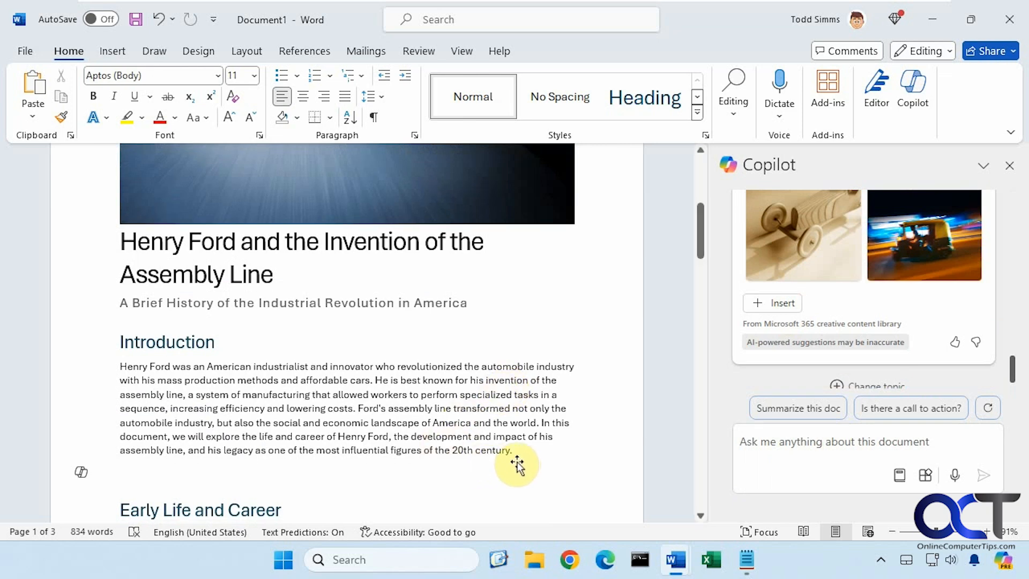
mouse_move(518, 465)
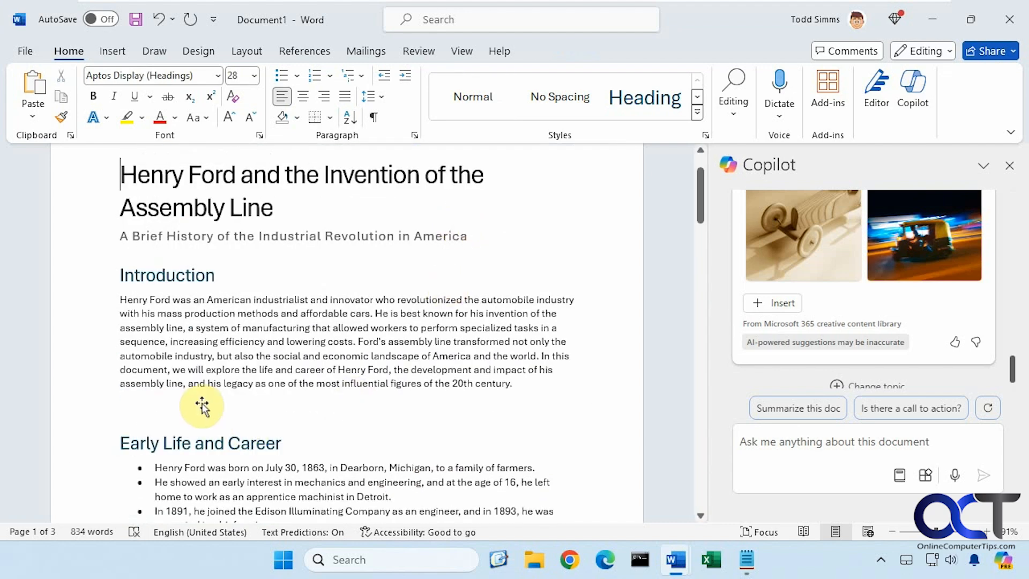
click(509, 383)
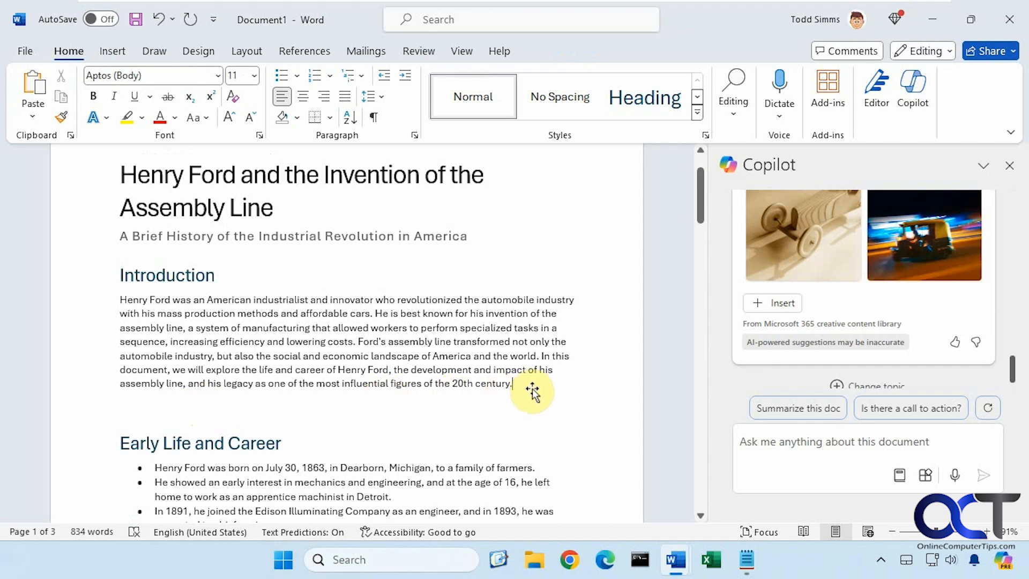
click(772, 303)
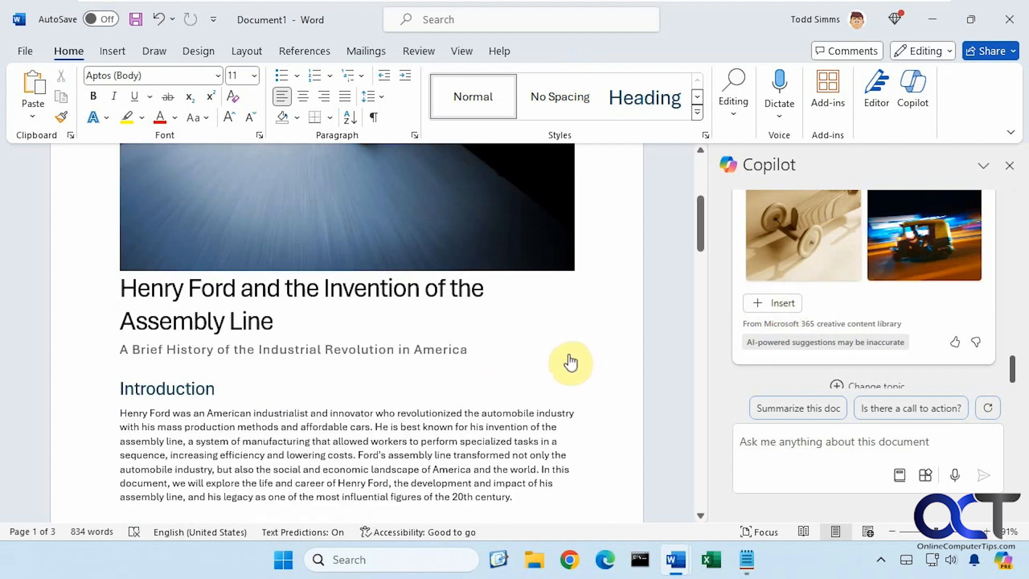
mouse_move(629, 358)
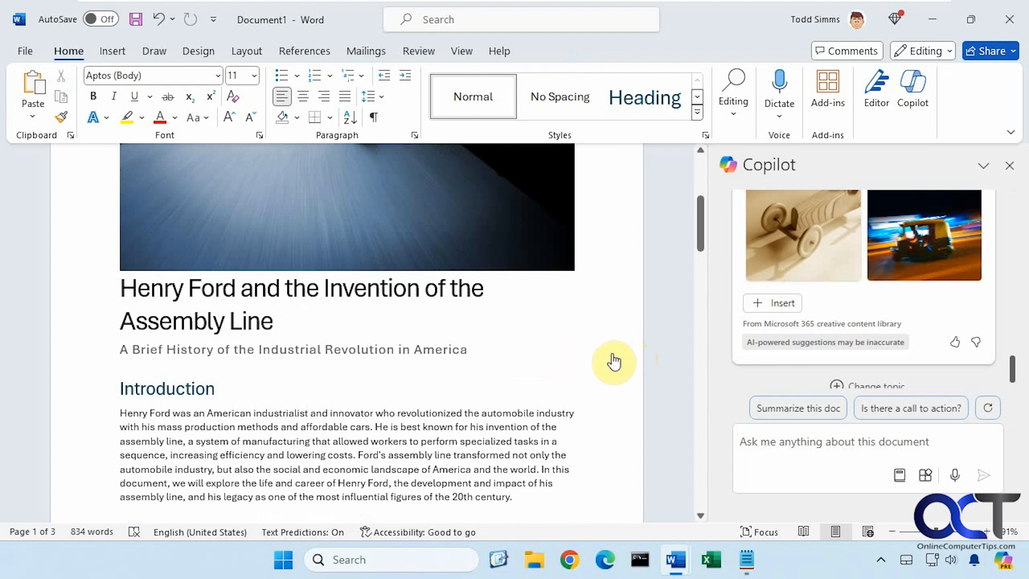
mouse_move(522, 398)
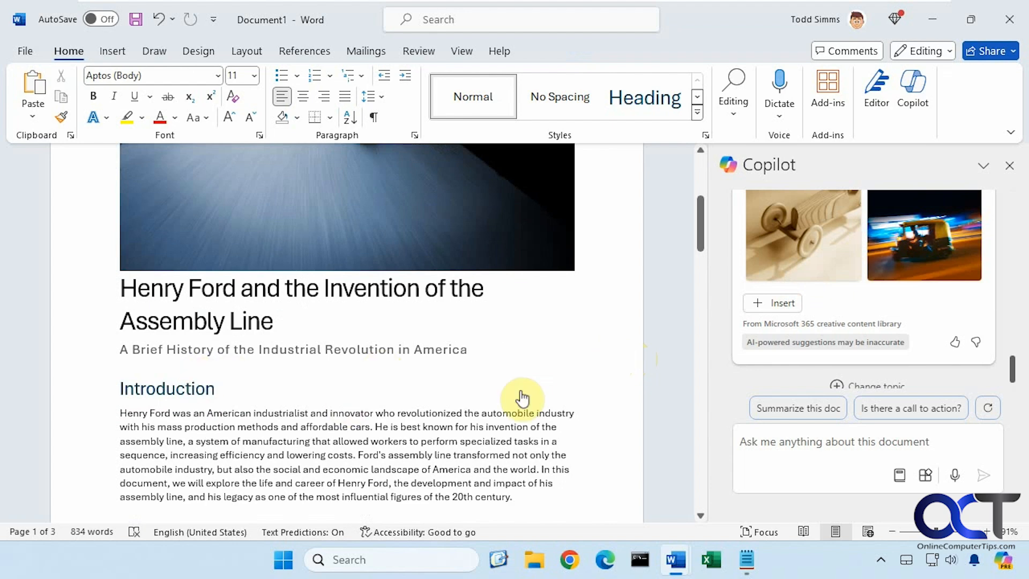
mouse_move(770, 355)
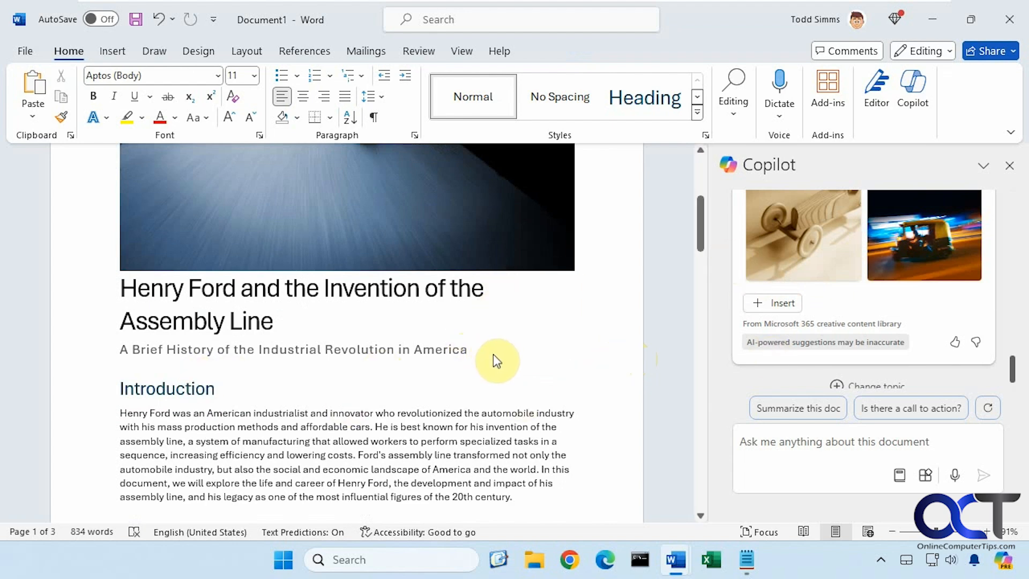
mouse_move(516, 336)
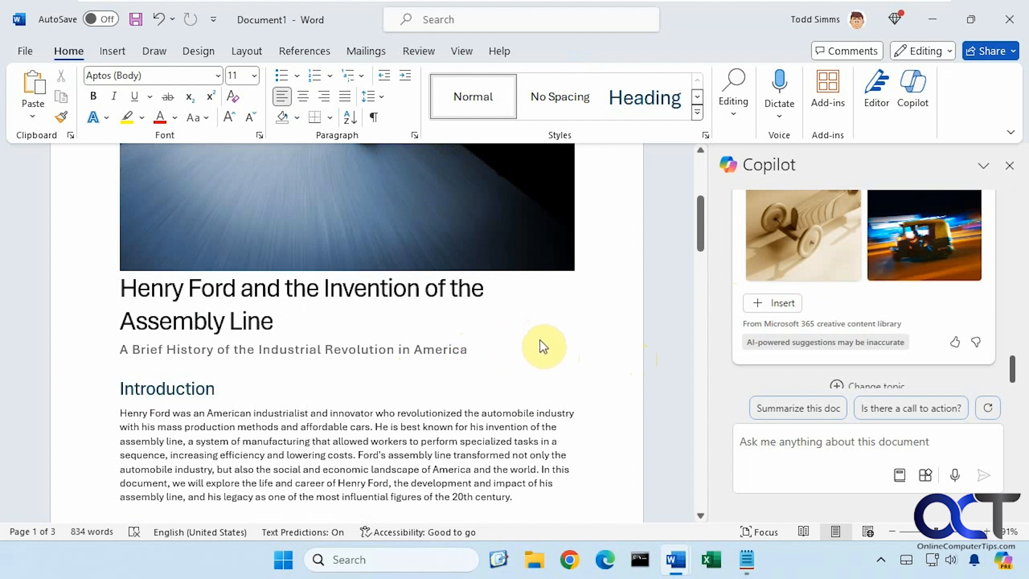
mouse_move(637, 418)
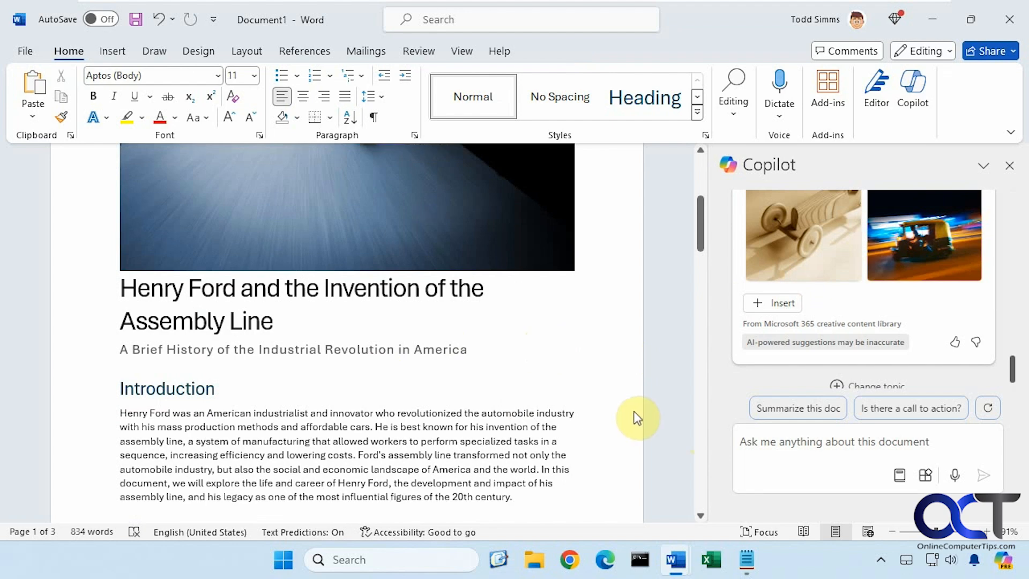